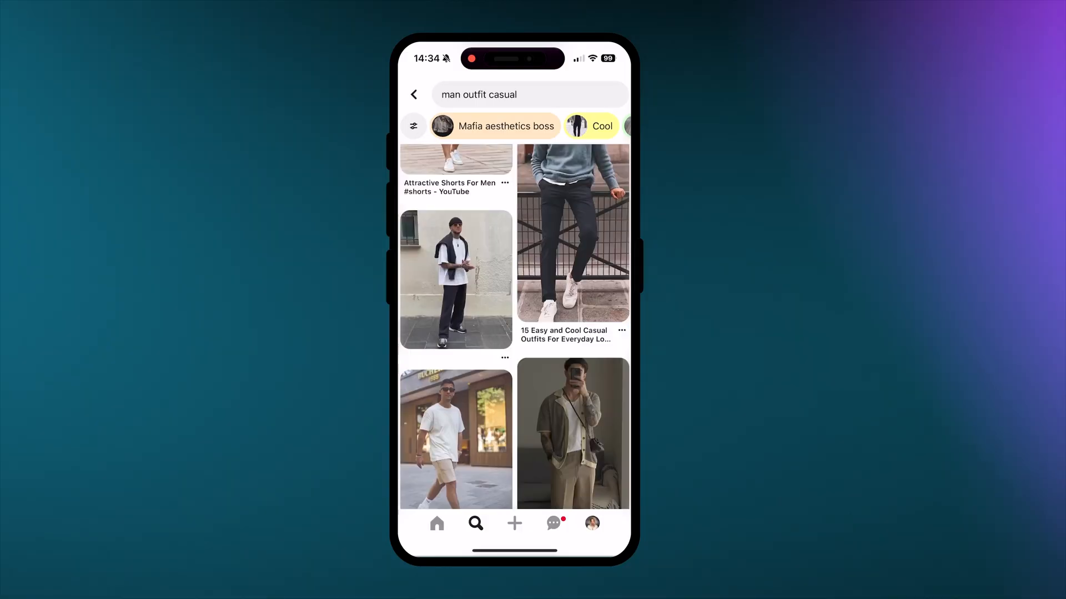
Fork the OpenAI Bot with Vision template into your own Replit copy
{"action": "left_click", "coordinate": [572, 433]}
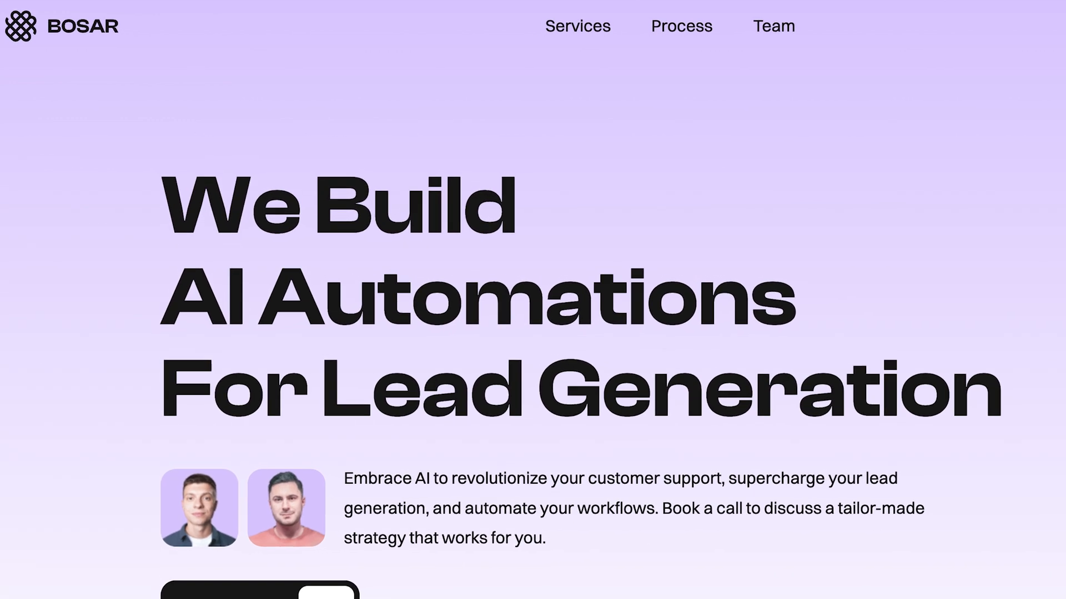
{"action": "left_click", "coordinate": [470, 11]}
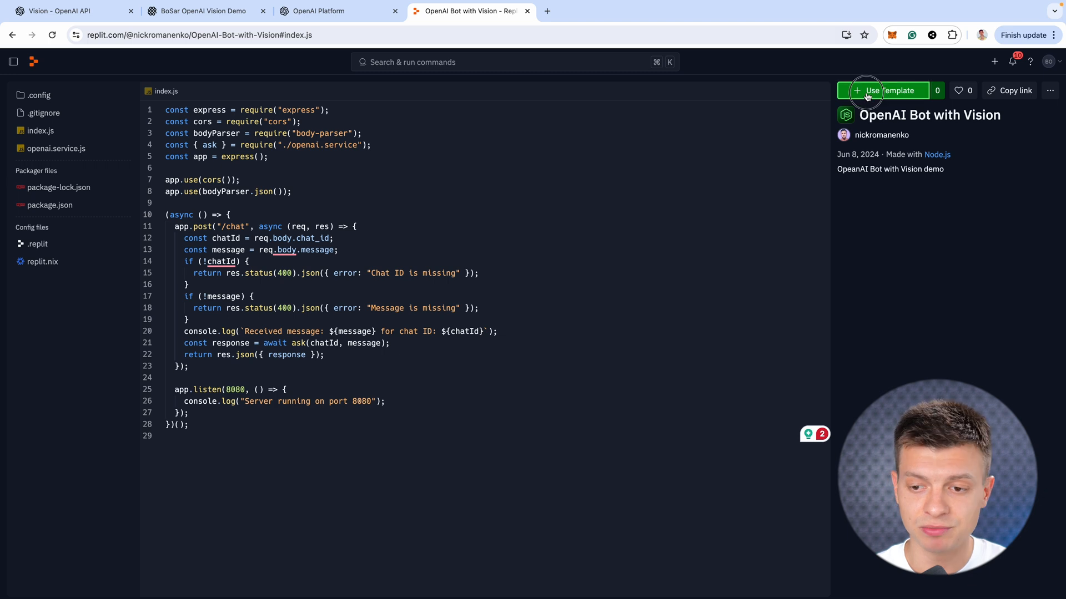
{"action": "left_click", "coordinate": [889, 90]}
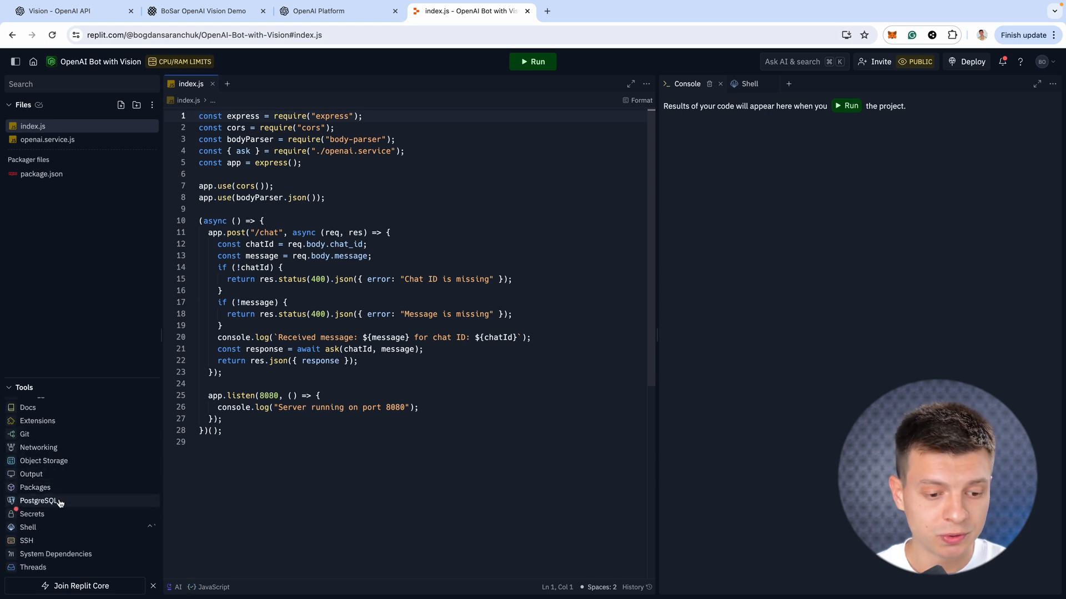
Go to the project's Secrets tool and head to OpenAI Platform for a new key
{"action": "left_click", "coordinate": [31, 514]}
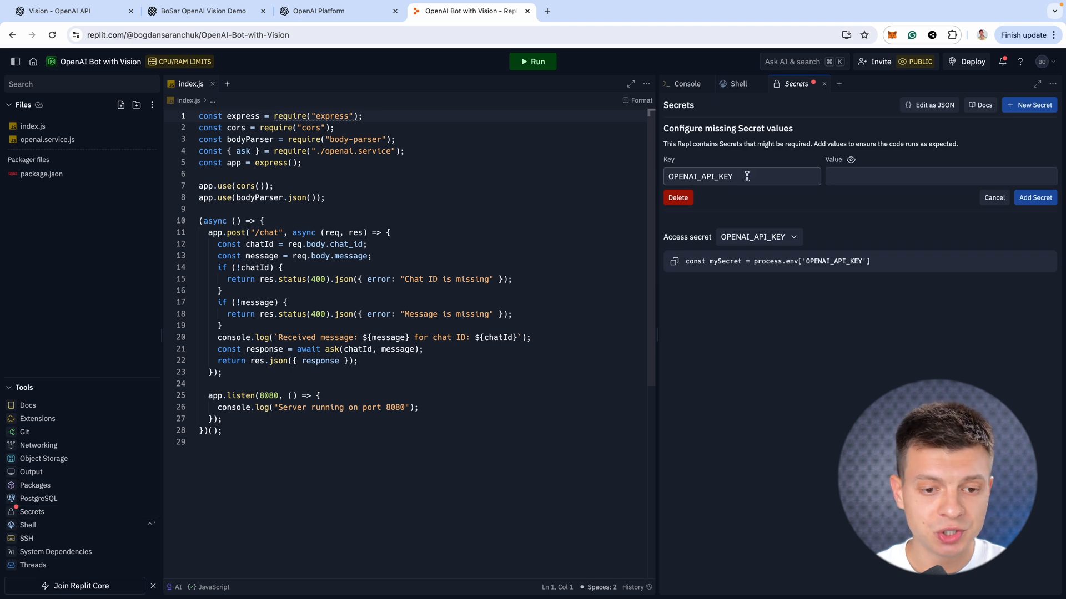
{"action": "left_click", "coordinate": [317, 11]}
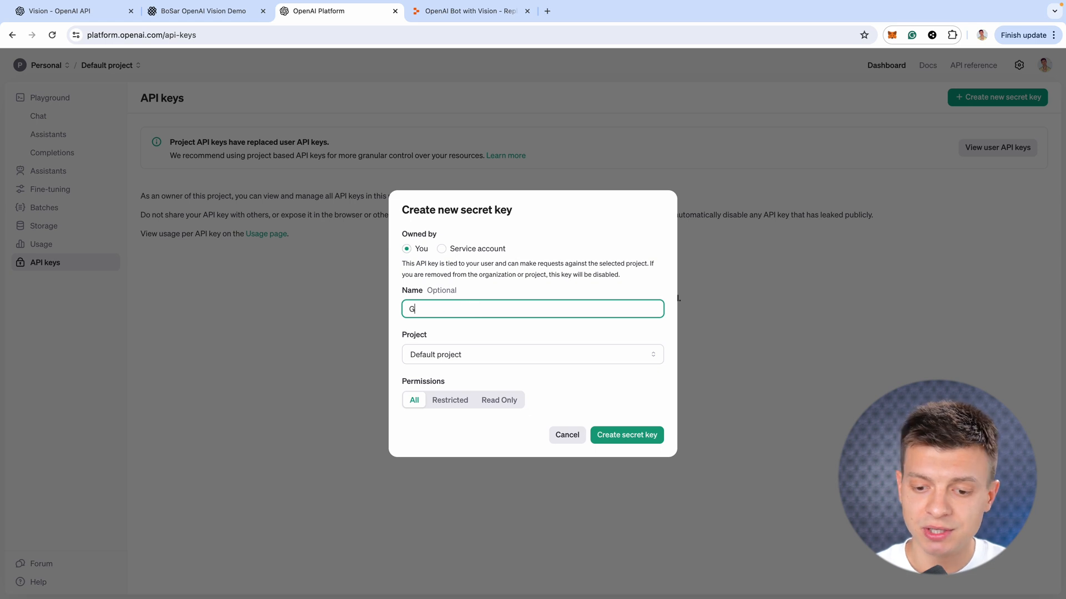
Create a new OpenAI secret key named 'GPT-4o Vision'
{"action": "type", "text": "PT-4o Vision"}
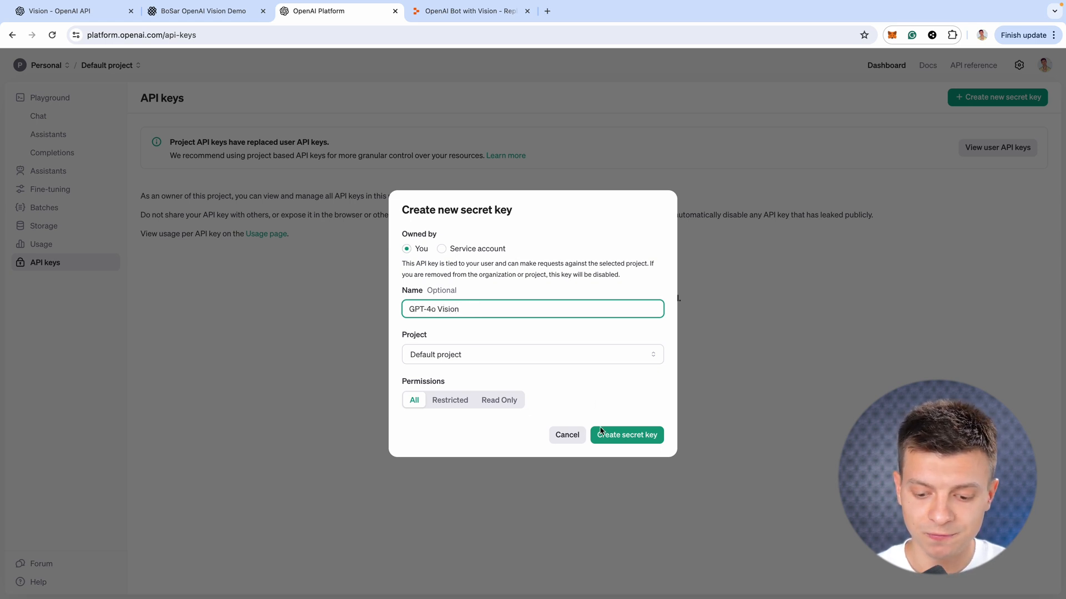
{"action": "left_click", "coordinate": [625, 436]}
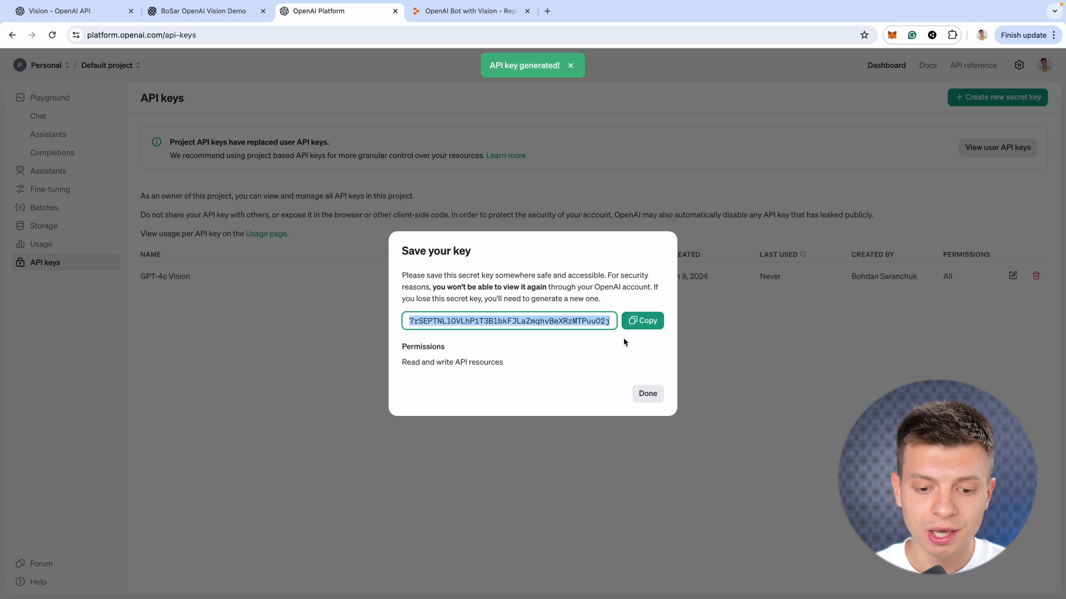
Paste the new key as the OPENAI_API_KEY secret value and add the secret
{"action": "left_click", "coordinate": [469, 11]}
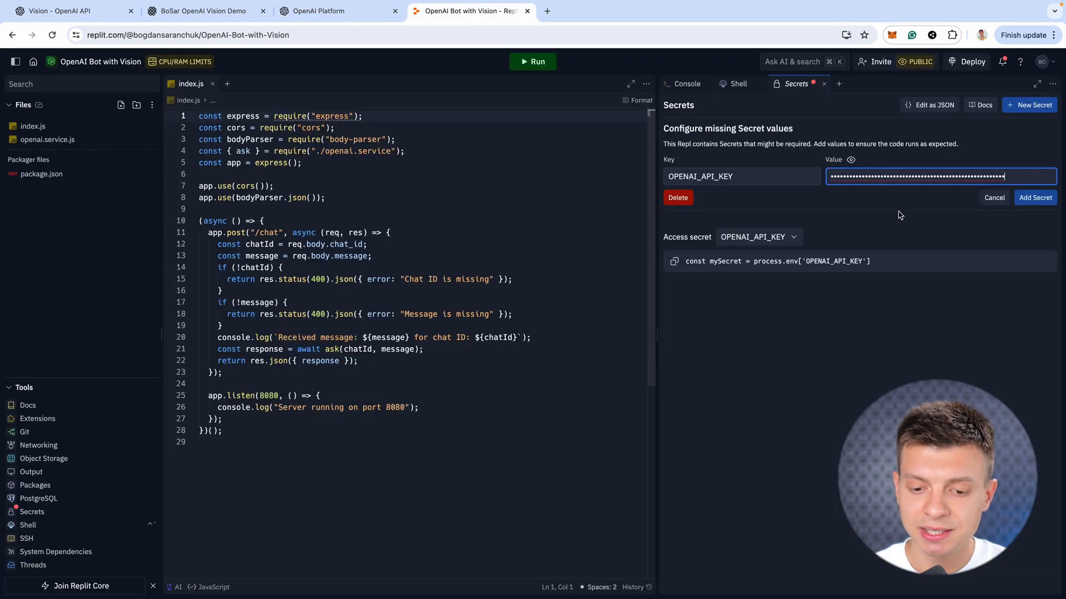
{"action": "mouse_move", "coordinate": [913, 220]}
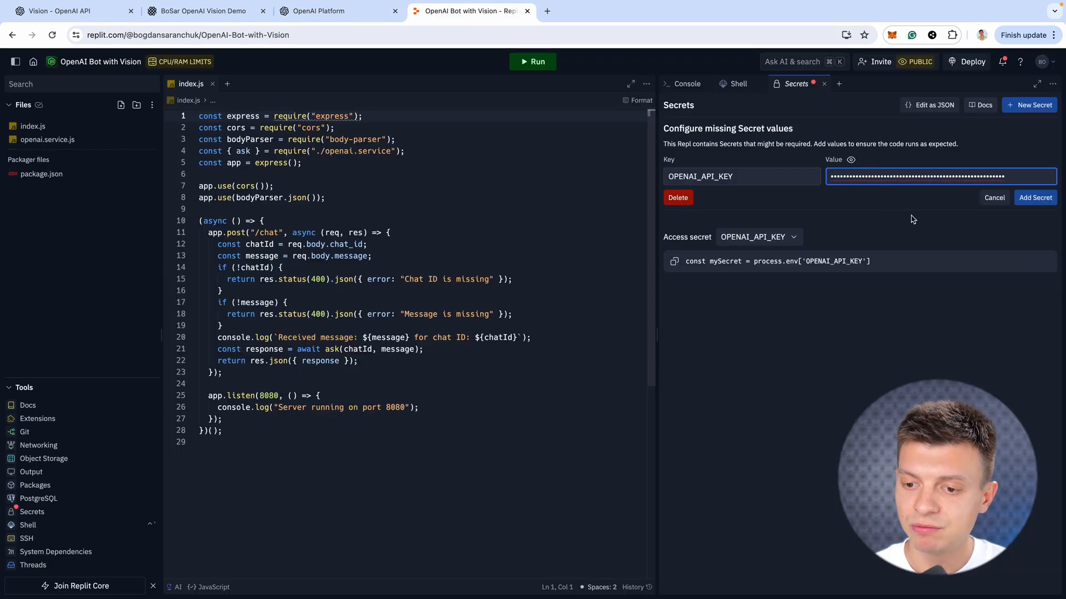
{"action": "left_click", "coordinate": [1033, 197]}
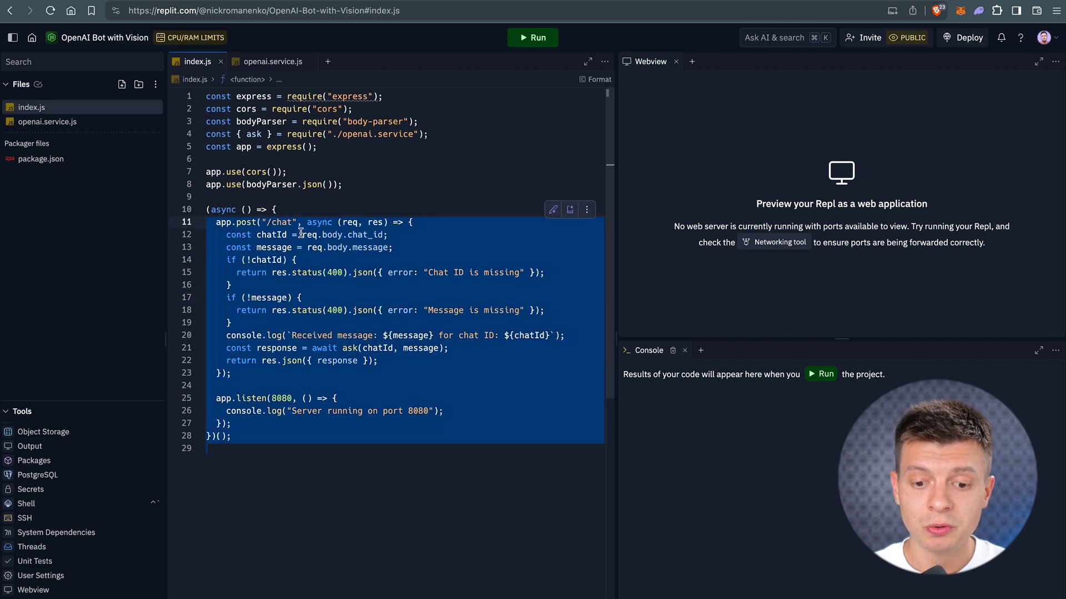
Review the /chat endpoint's message field and chat ID/message validation checks in index.js
{"action": "left_click", "coordinate": [281, 222]}
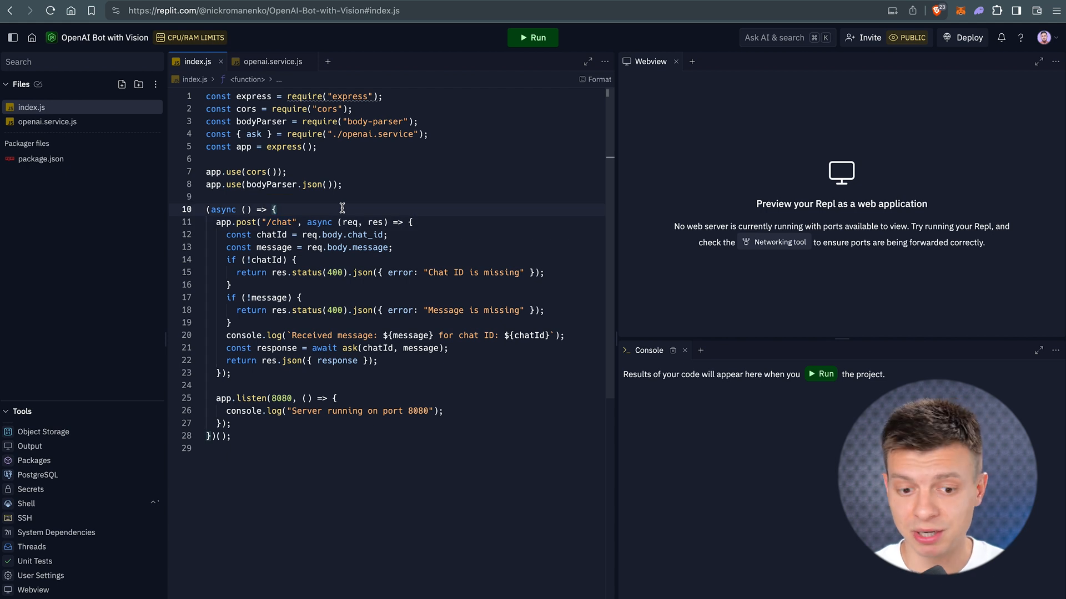
{"action": "left_click", "coordinate": [368, 235]}
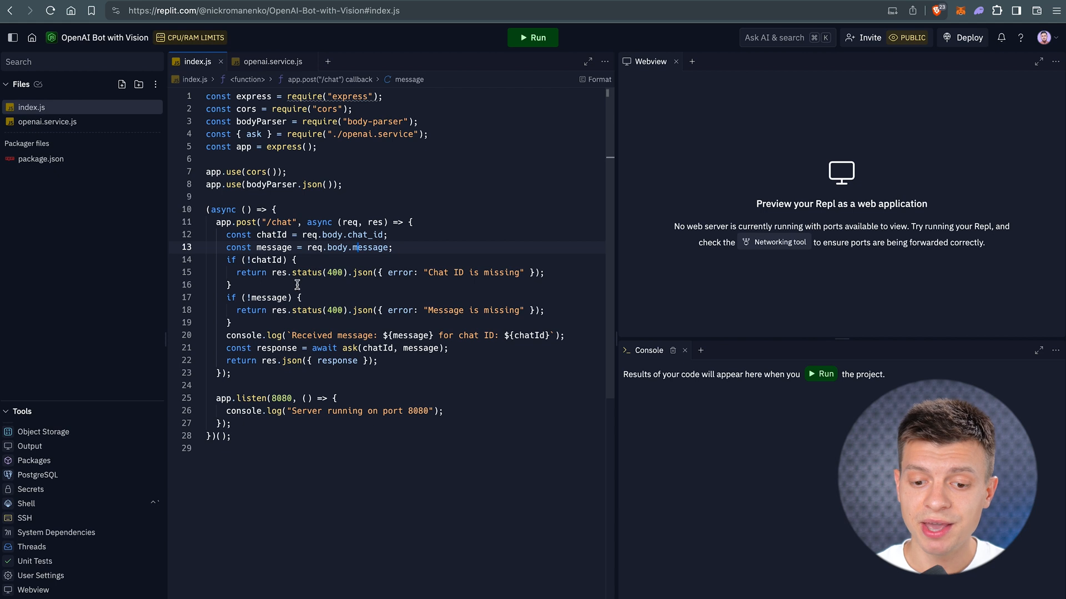
{"action": "left_click_drag", "start_coordinate": [231, 260], "coordinate": [231, 322]}
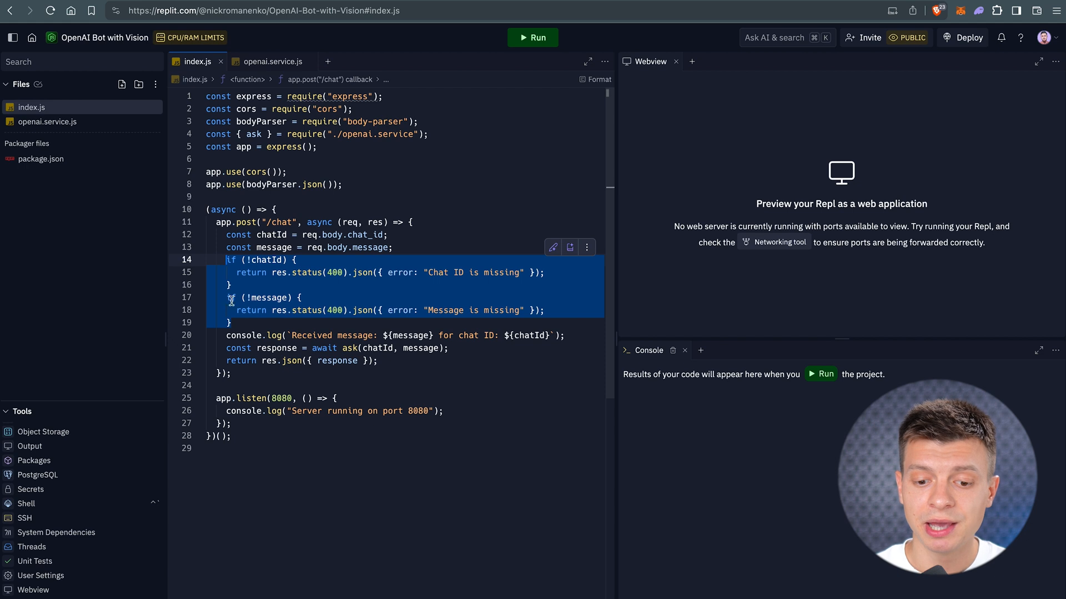
Switch to openai.service.js and inspect the OpenAI client setup
{"action": "left_click", "coordinate": [272, 61]}
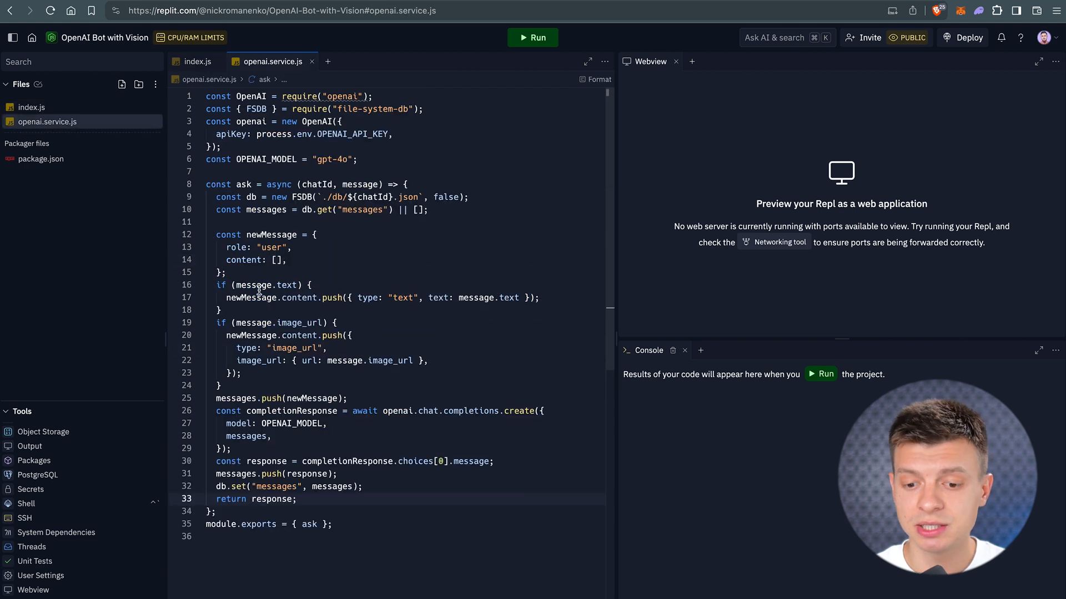
{"action": "mouse_move", "coordinate": [365, 542]}
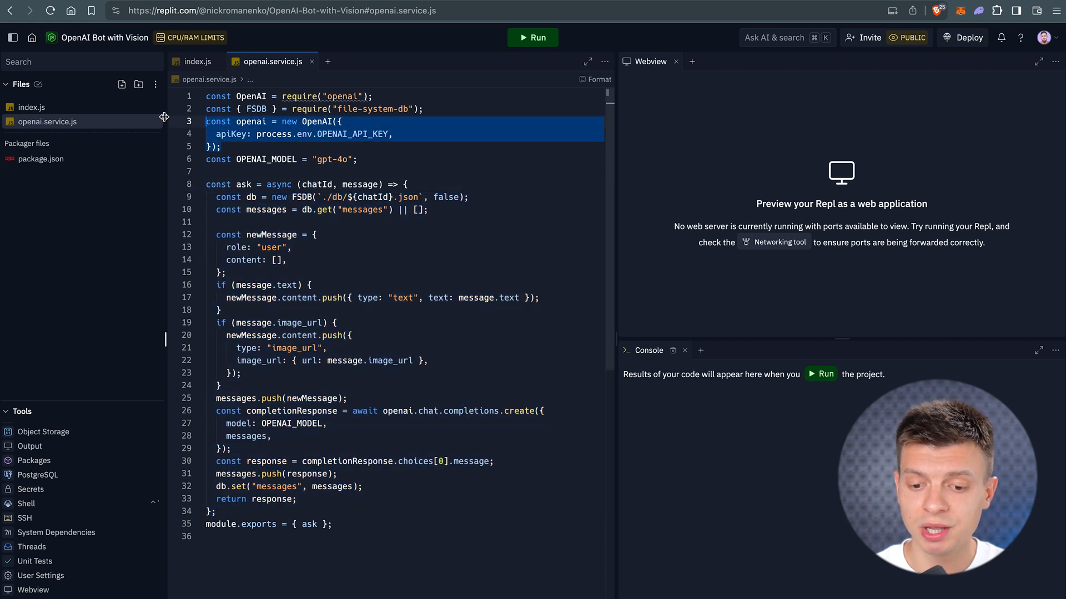
{"action": "double_click", "coordinate": [353, 134]}
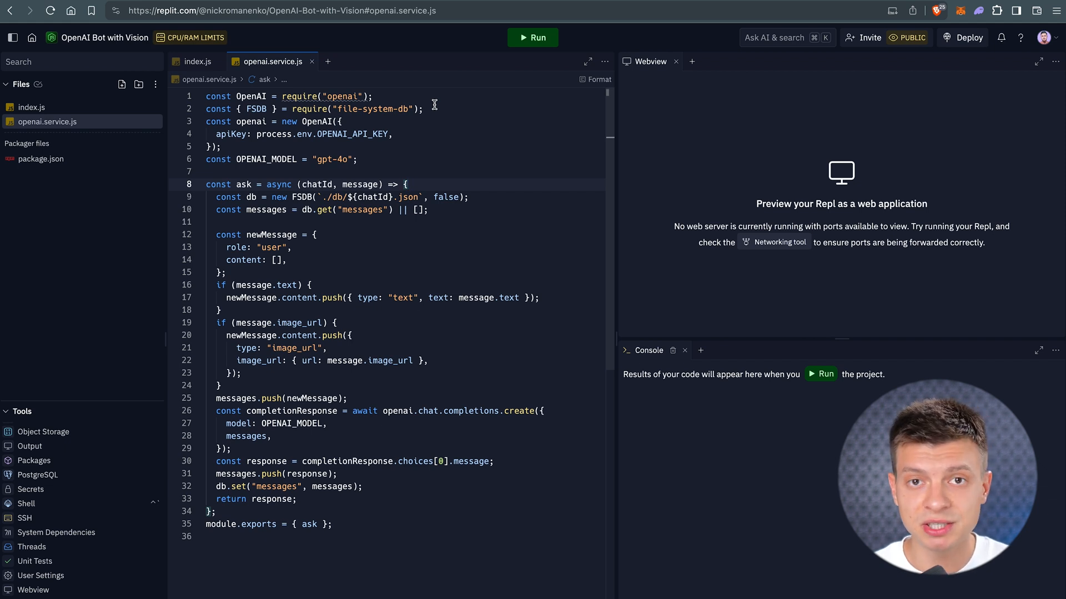
{"action": "mouse_move", "coordinate": [411, 415]}
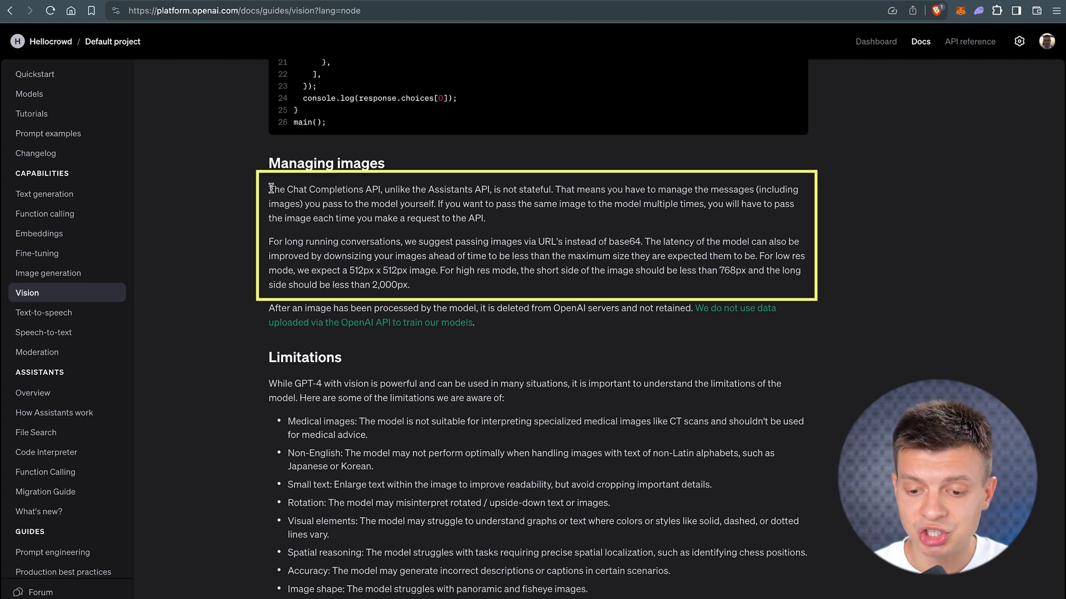
{"action": "left_click_drag", "start_coordinate": [269, 189], "coordinate": [382, 189]}
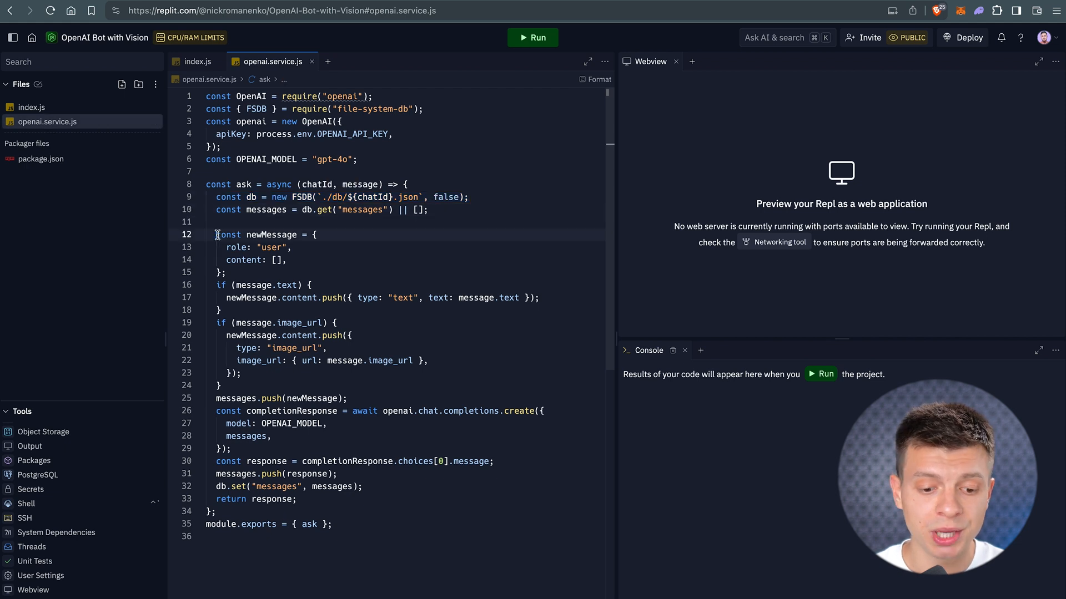
{"action": "left_click_drag", "start_coordinate": [216, 234], "coordinate": [221, 310]}
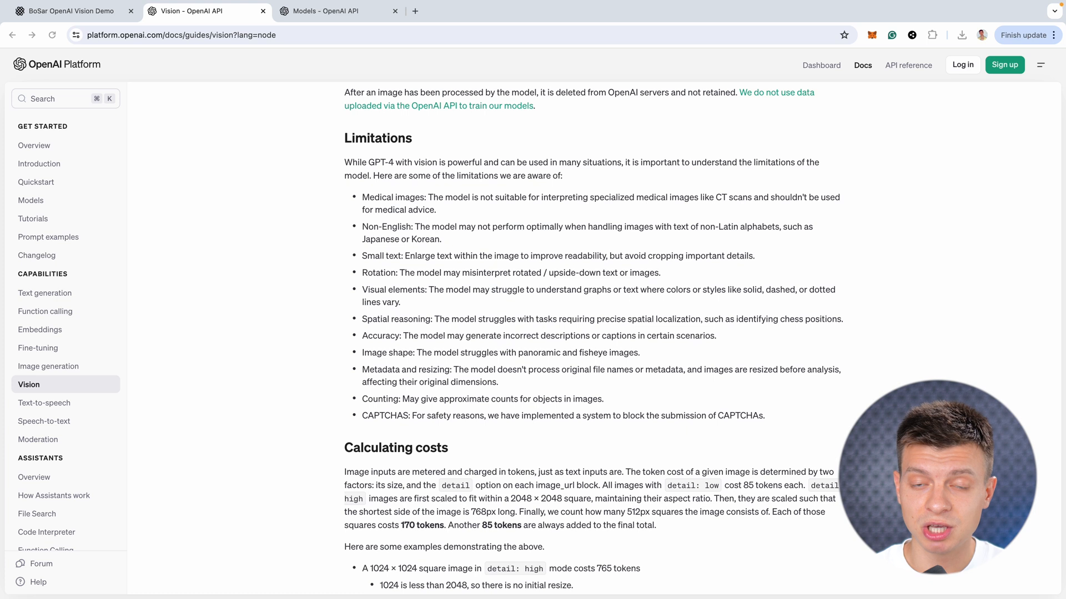
{"action": "double_click", "coordinate": [392, 198]}
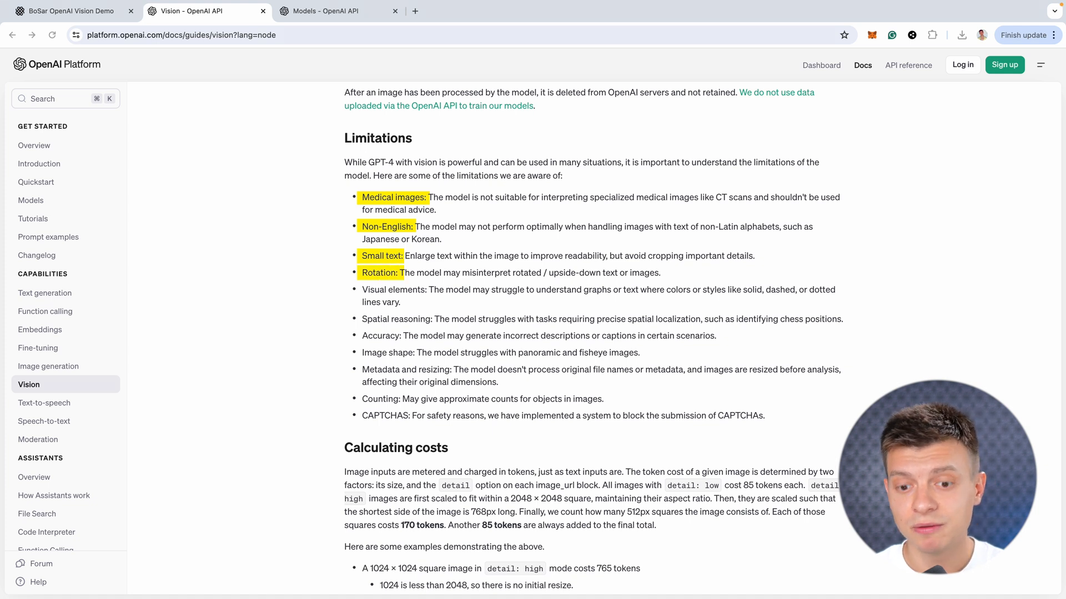
{"action": "left_click", "coordinate": [333, 11]}
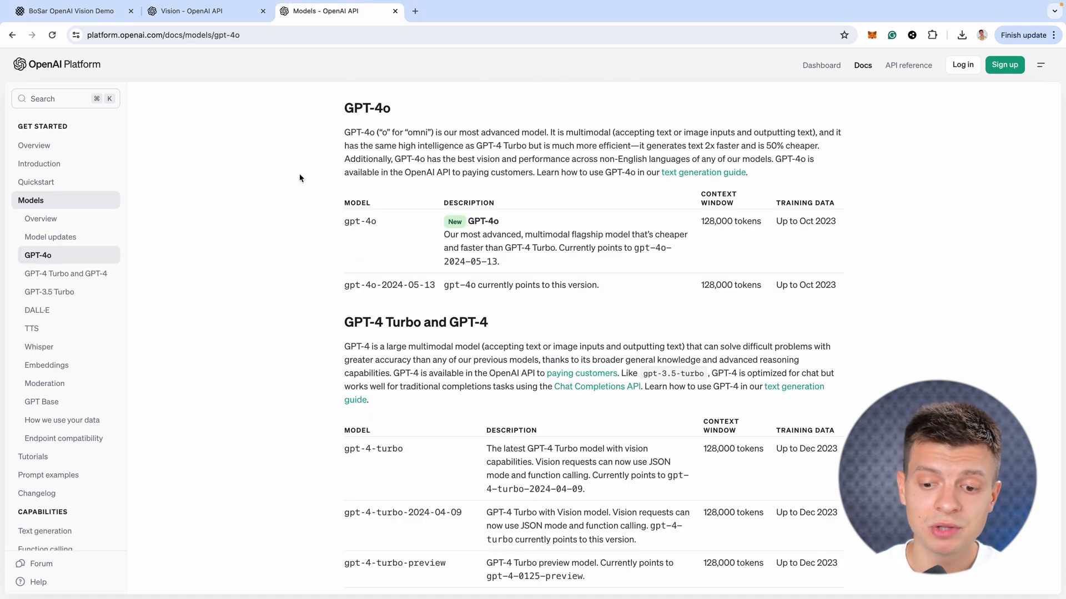
{"action": "left_click_drag", "start_coordinate": [397, 158], "coordinate": [498, 159]}
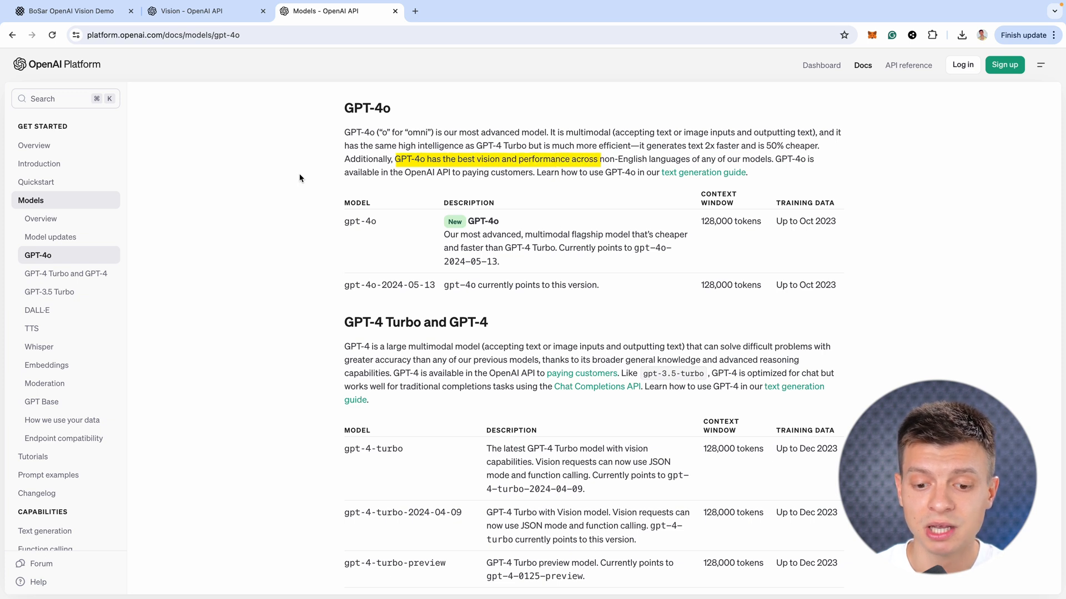
{"action": "left_click_drag", "start_coordinate": [595, 158], "coordinate": [701, 159]}
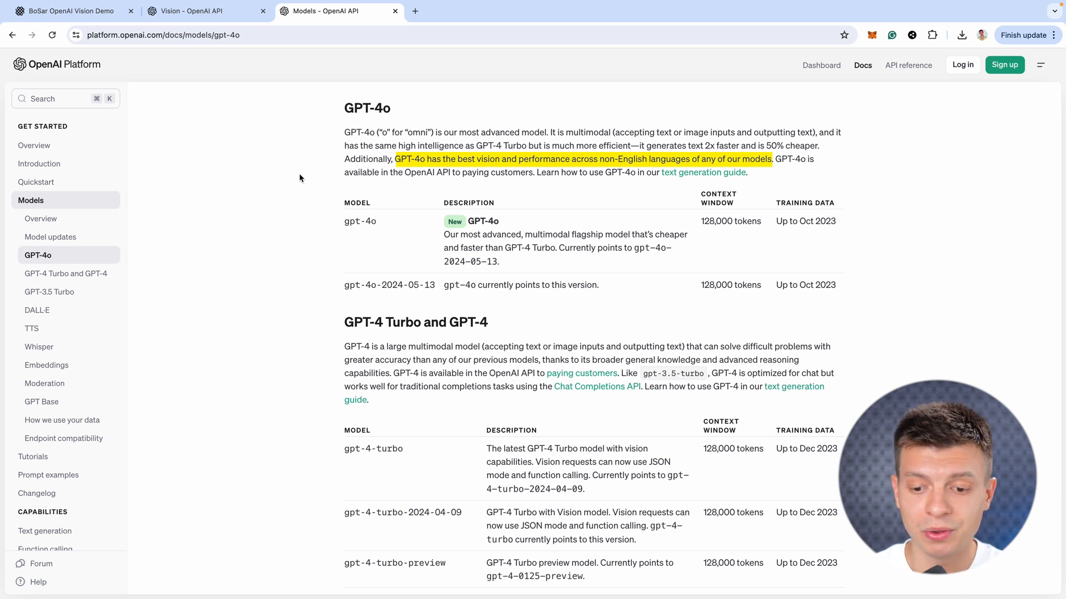
{"action": "left_click", "coordinate": [198, 11]}
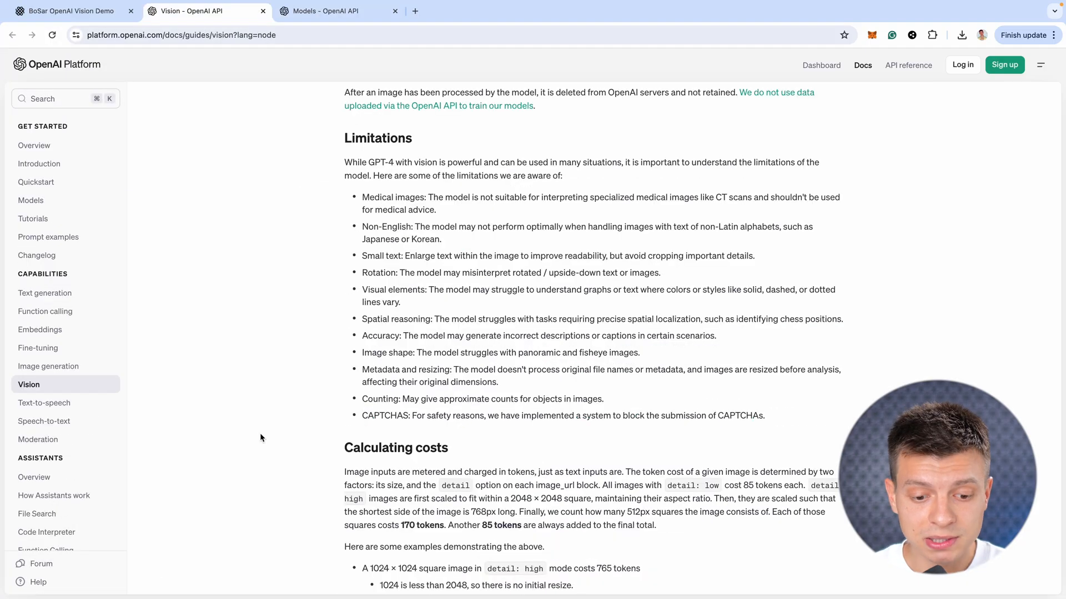
Scroll through the Vision FAQ on file types, size and rate limits, then return to the Replit project
{"action": "scroll", "scroll_direction": "down", "scroll_amount": 3}
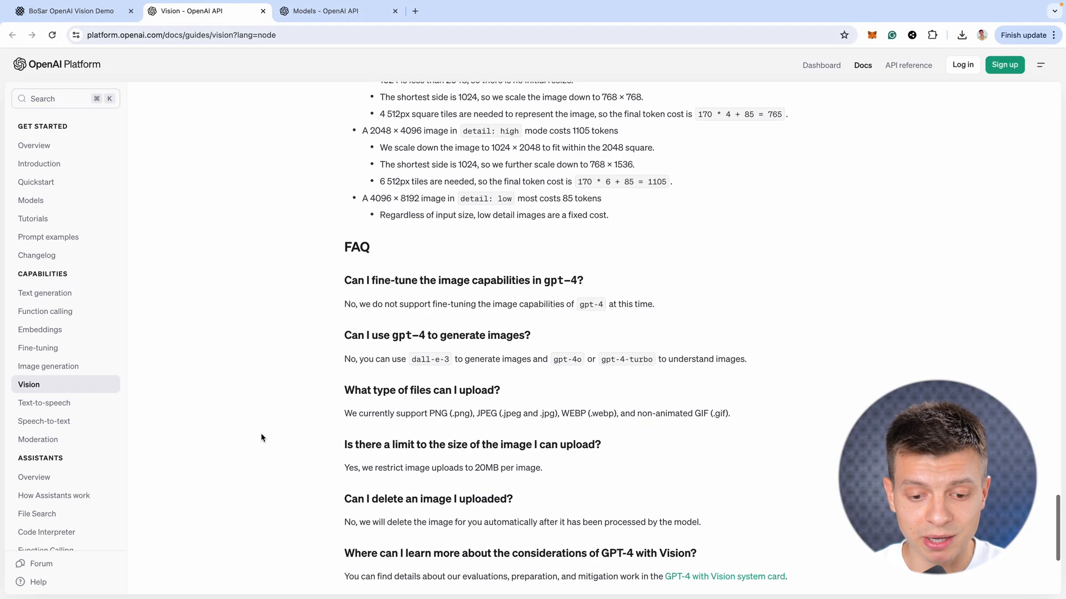
{"action": "scroll", "scroll_direction": "down", "scroll_amount": 3}
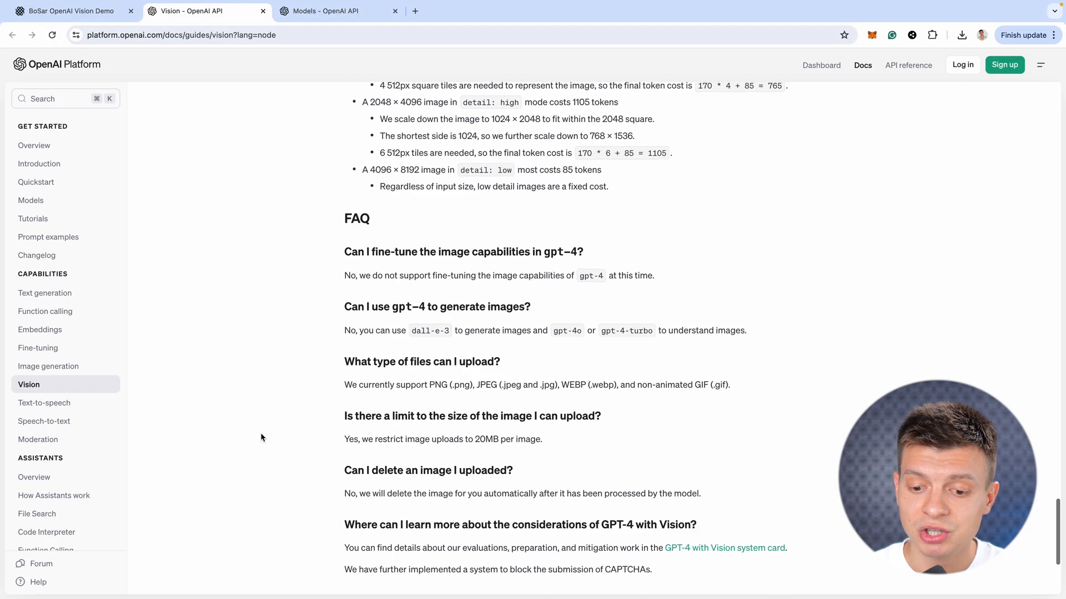
{"action": "scroll", "scroll_direction": "down", "scroll_amount": 3}
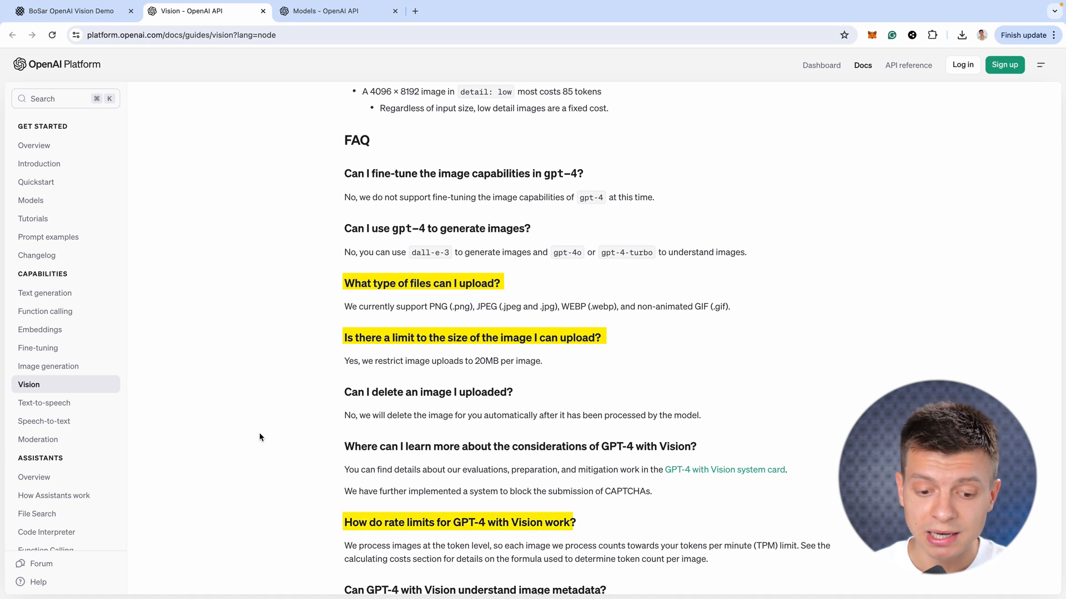
{"action": "left_click", "coordinate": [338, 11]}
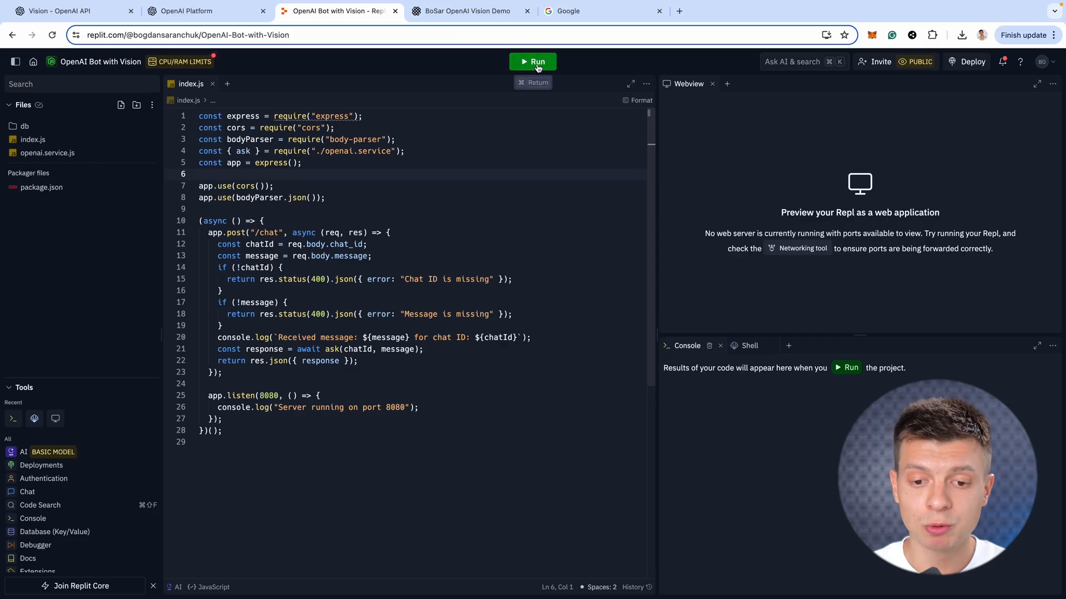
Run the bot's server and bring up the OpenAI Vision Demo page
{"action": "left_click", "coordinate": [467, 11]}
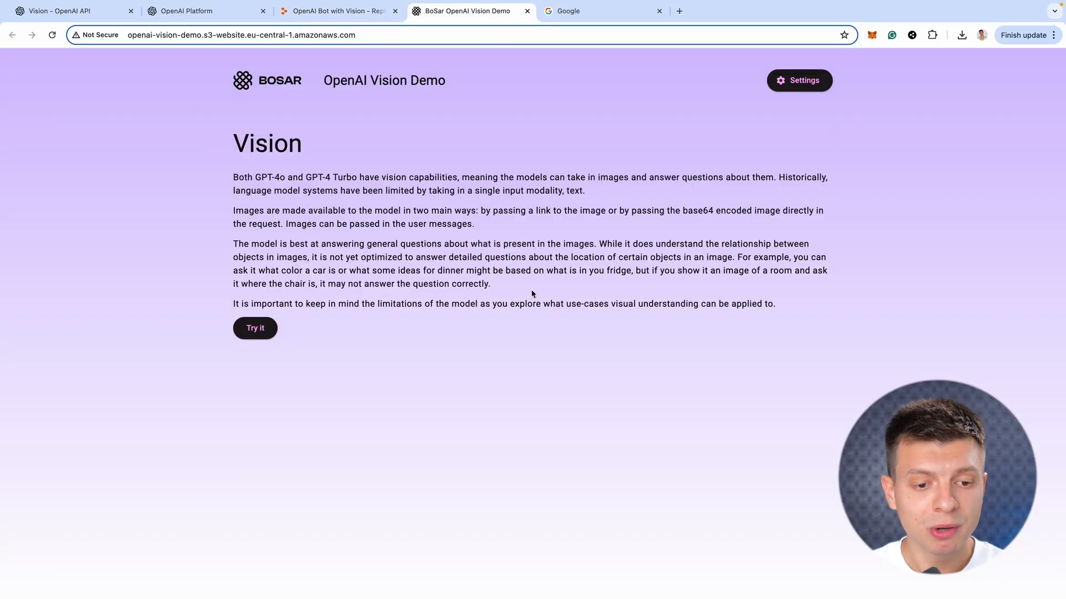
{"action": "double_click", "coordinate": [384, 80]}
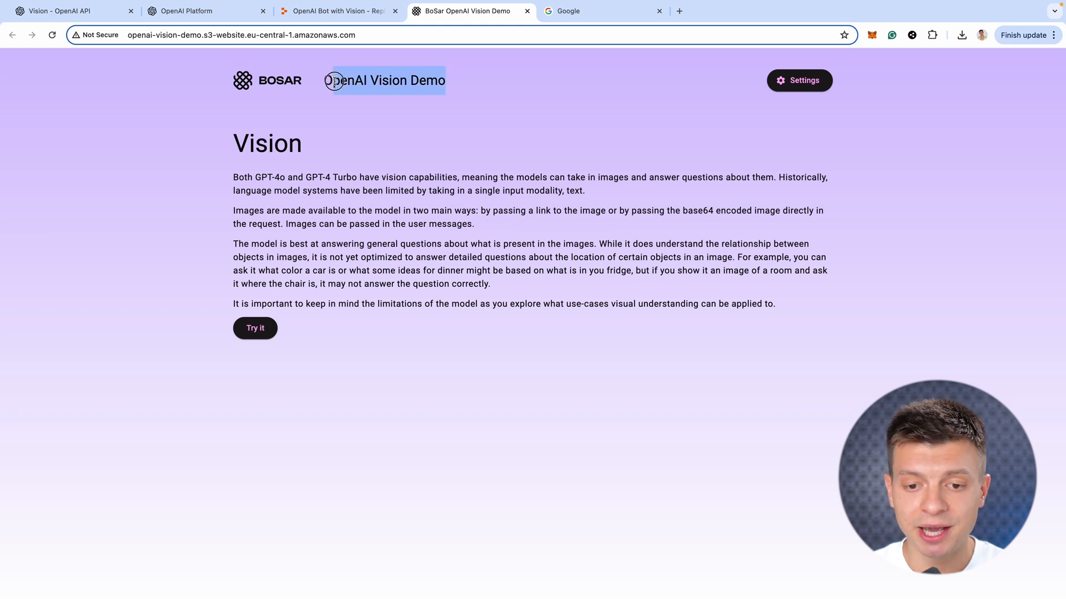
{"action": "mouse_move", "coordinate": [563, 101]}
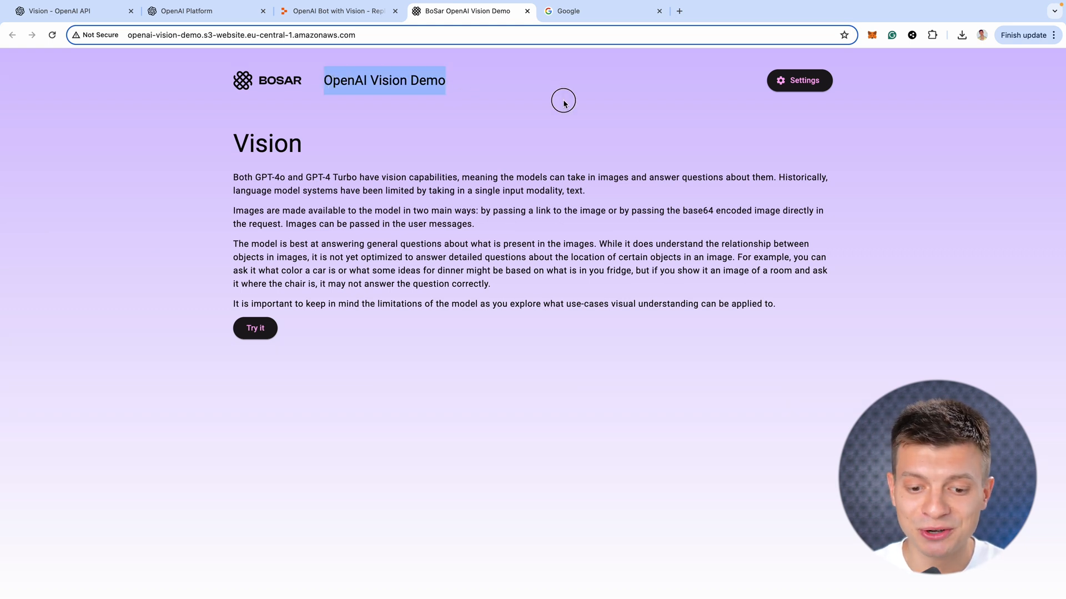
Set the demo's server address to the Replit URL ending in /chat and save it
{"action": "left_click", "coordinate": [798, 79]}
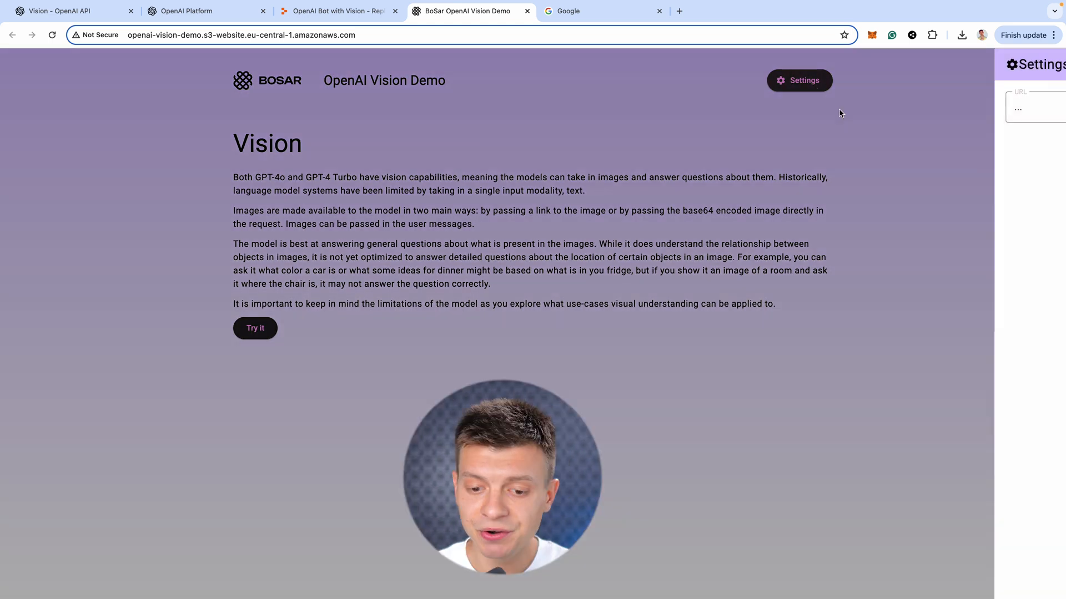
{"action": "left_click", "coordinate": [799, 79]}
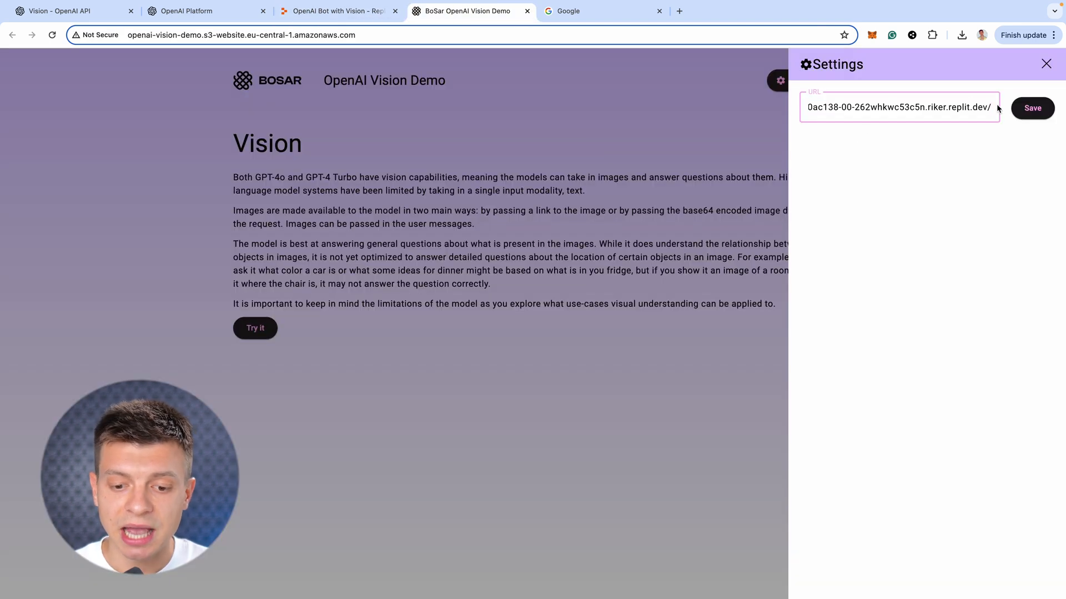
{"action": "type", "text": "chat"}
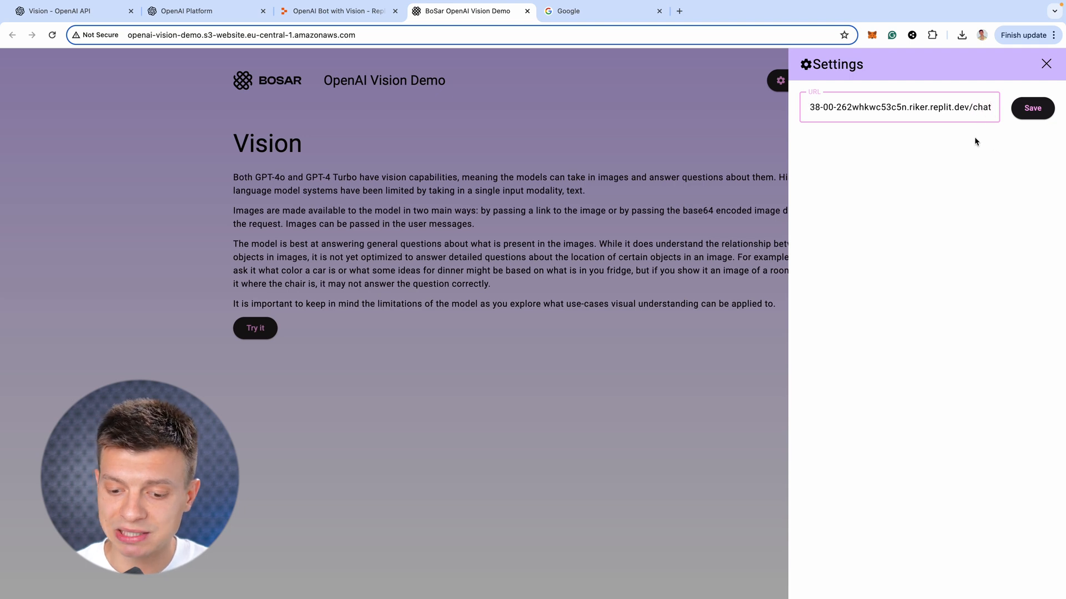
{"action": "double_click", "coordinate": [982, 108]}
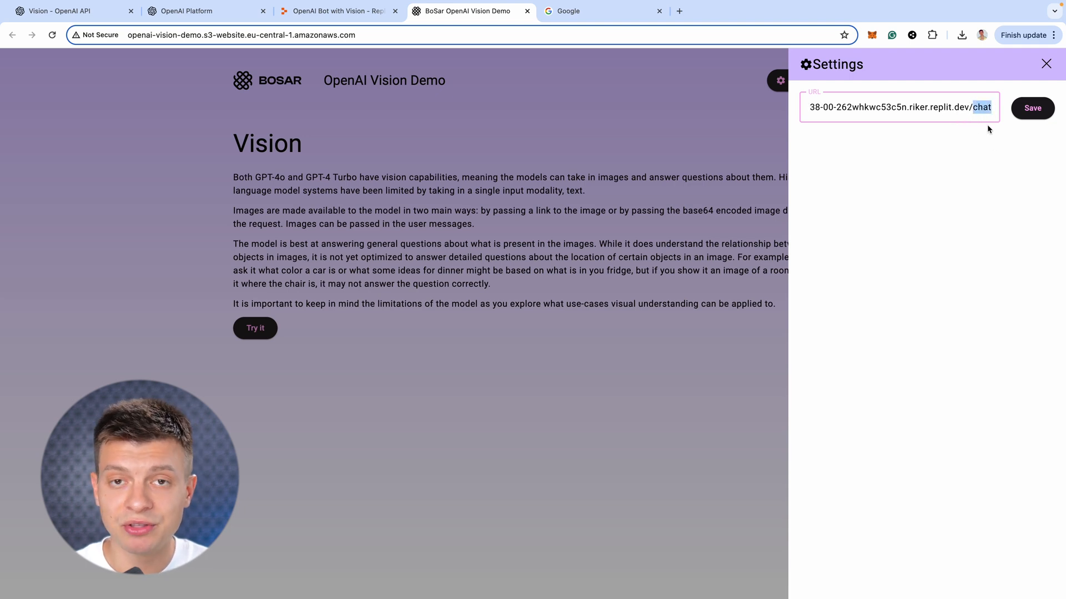
{"action": "left_click", "coordinate": [1031, 108]}
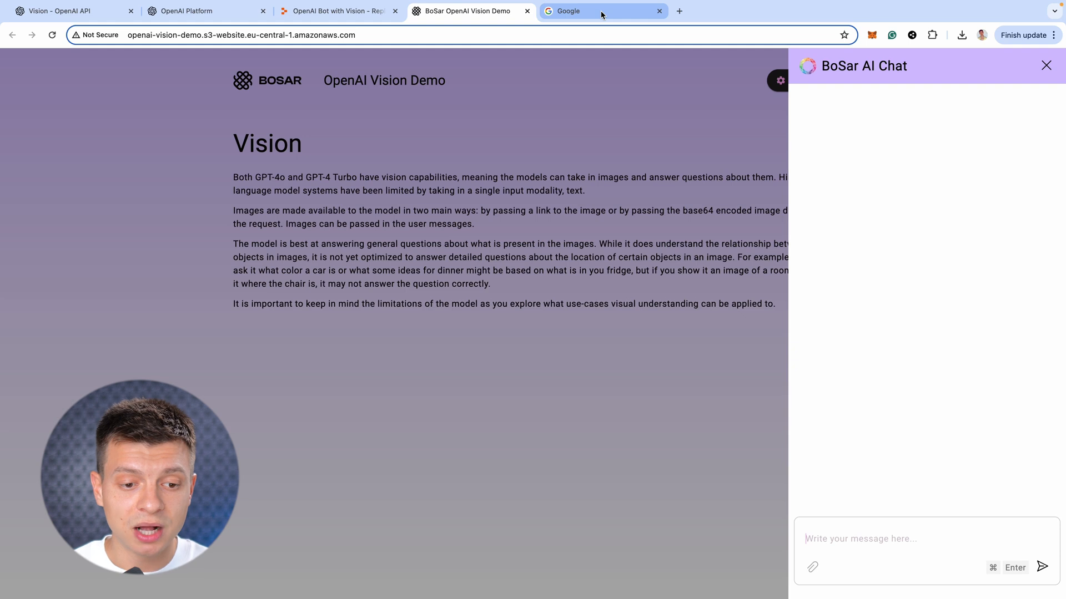
Search Google for 'men oversize t-shirt' and open the Uniqlo oversized crew-neck tee
{"action": "left_click", "coordinate": [601, 11]}
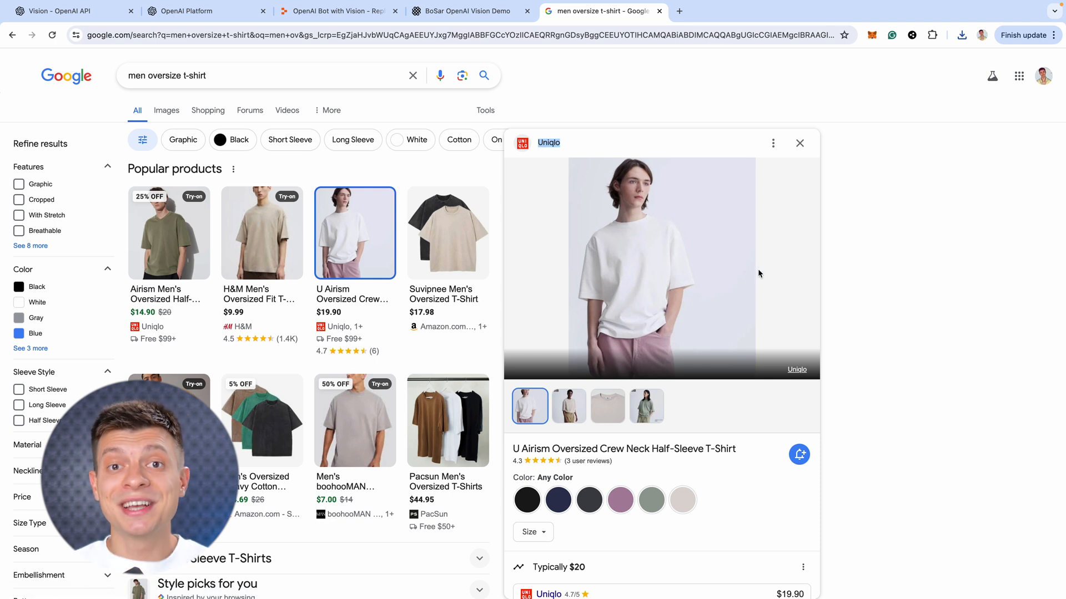
{"action": "mouse_move", "coordinate": [655, 230]}
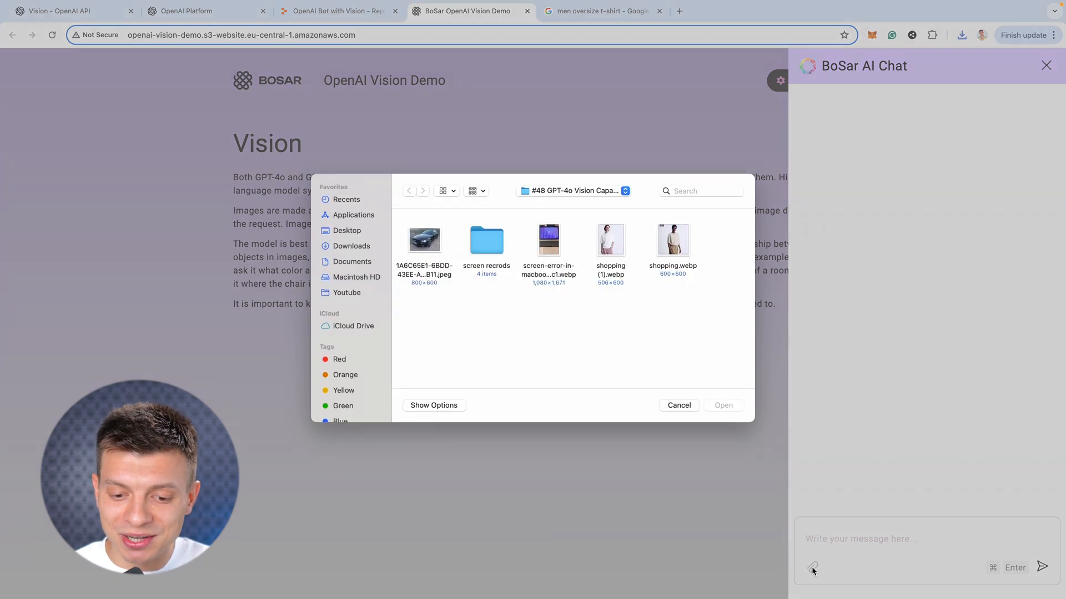
Send the white t-shirt photo with the question 'what's on this image?' to the chat
{"action": "left_click", "coordinate": [677, 405]}
{"action": "type", "text": "what's on t"}
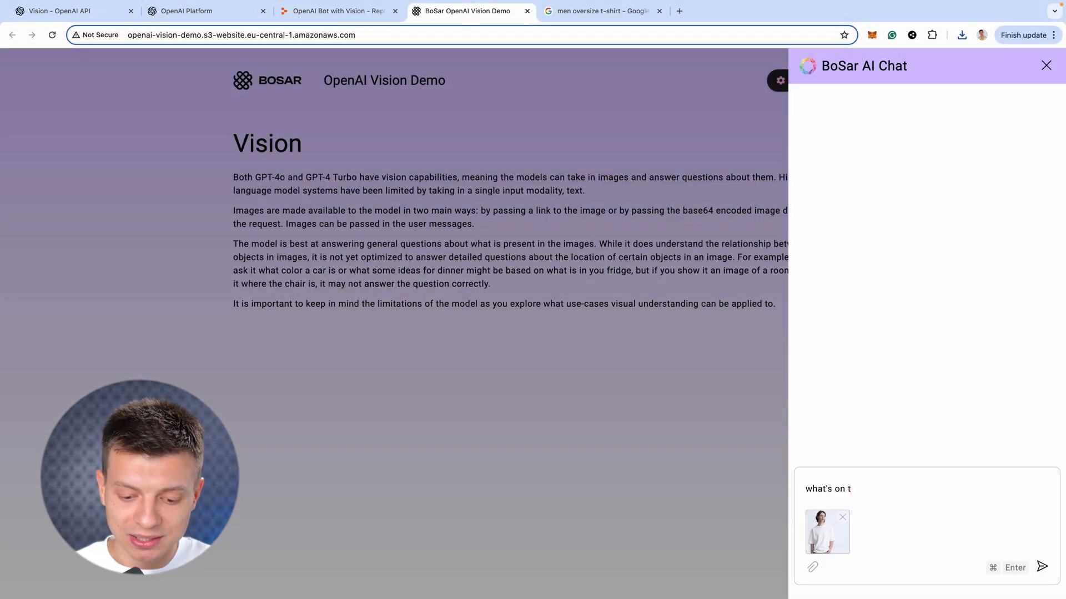
{"action": "left_click", "coordinate": [1043, 567]}
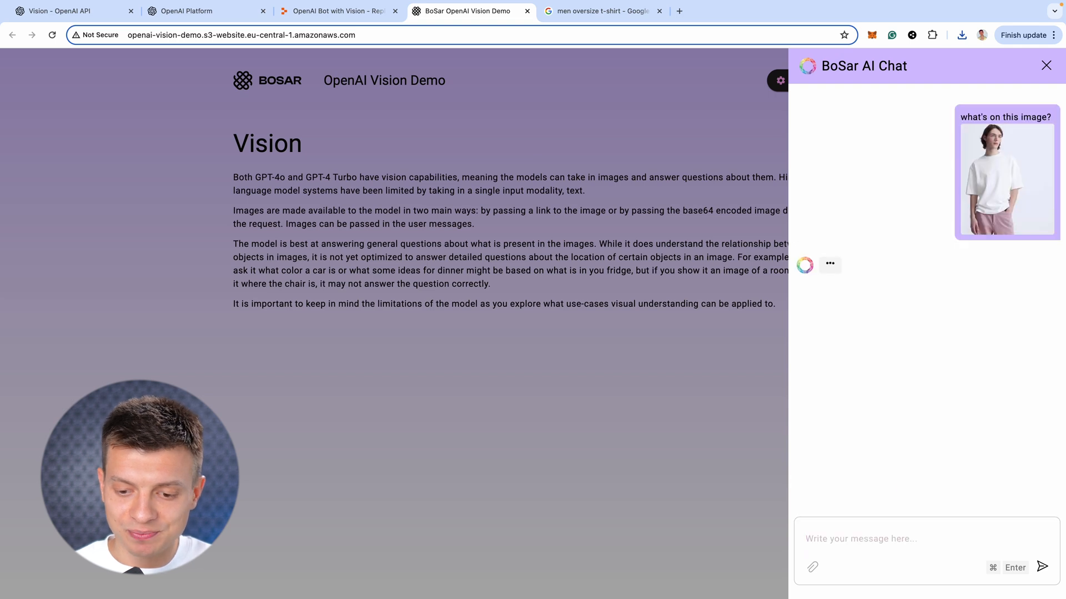
{"action": "mouse_move", "coordinate": [888, 420]}
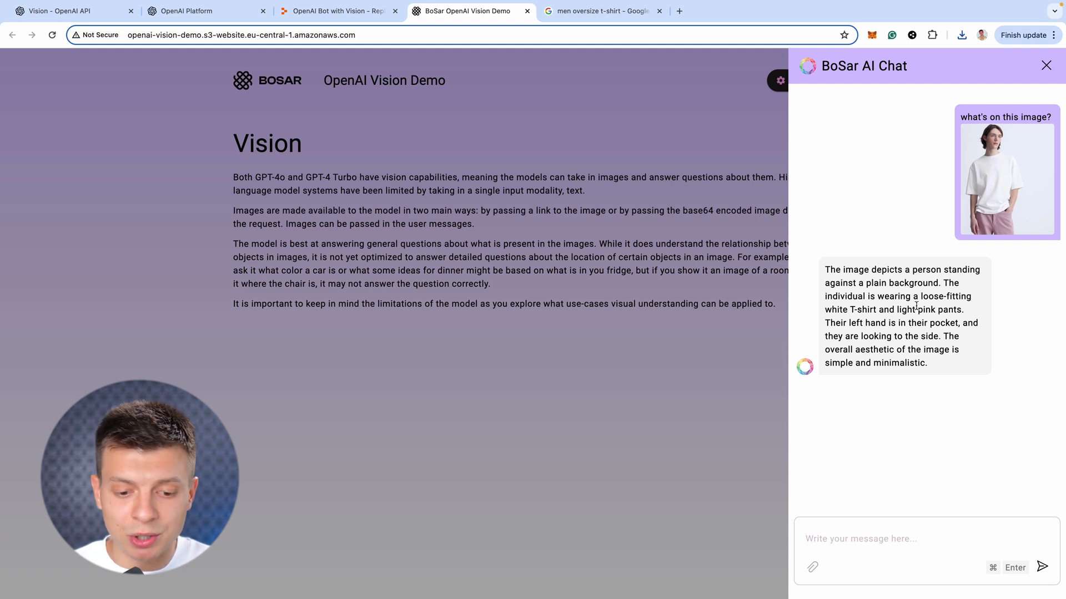
{"action": "mouse_move", "coordinate": [941, 320]}
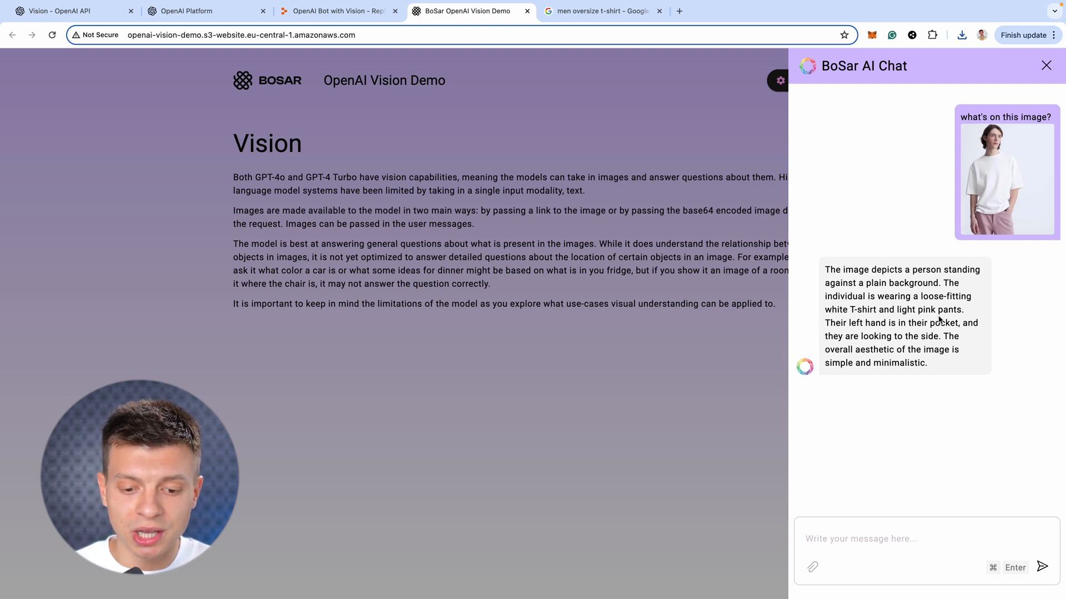
{"action": "mouse_move", "coordinate": [925, 333]}
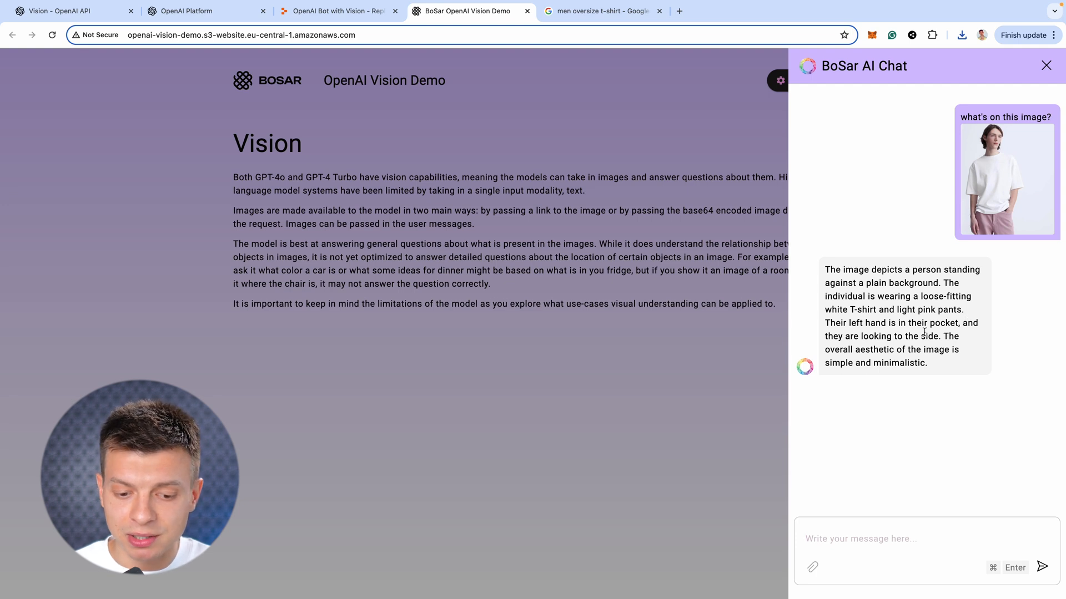
{"action": "mouse_move", "coordinate": [963, 447]}
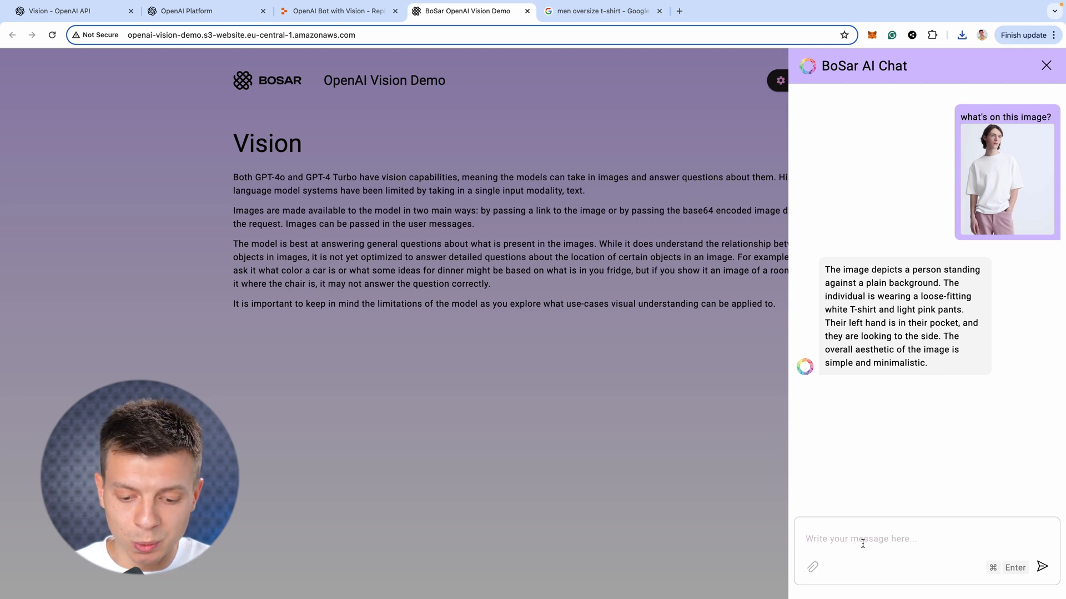
Ask the chat 'where can I buy such a t-shirt? name the brand'
{"action": "type", "text": "where can I bu"}
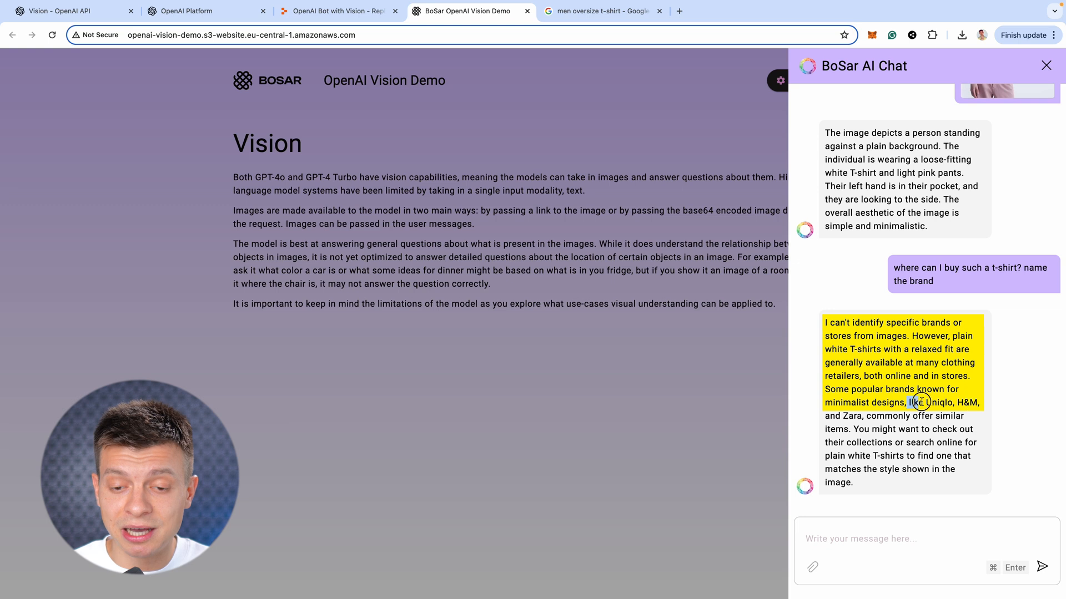
{"action": "mouse_move", "coordinate": [1034, 409]}
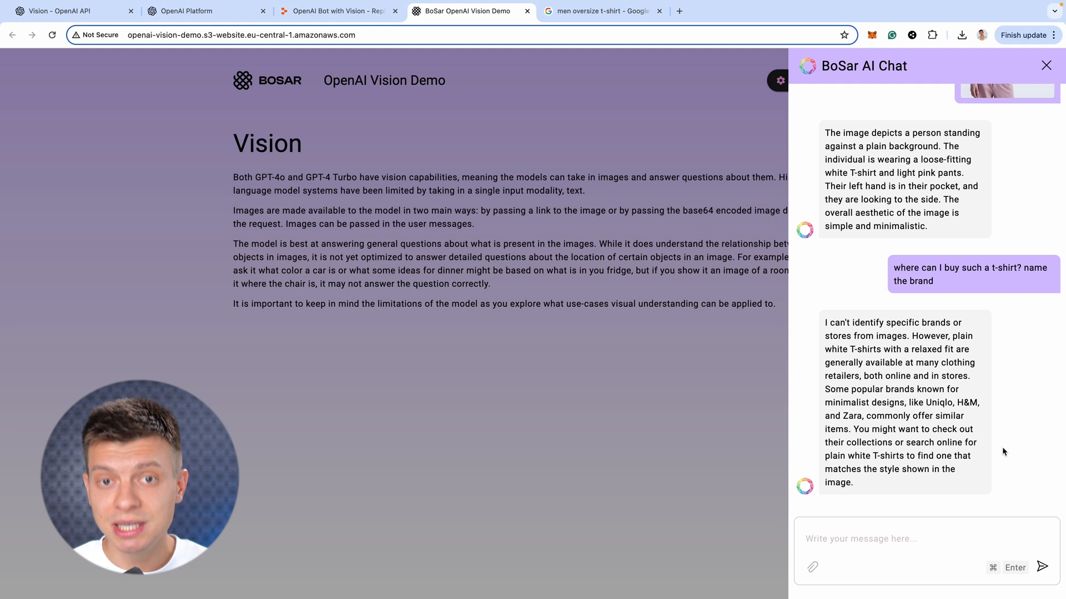
{"action": "mouse_move", "coordinate": [828, 568]}
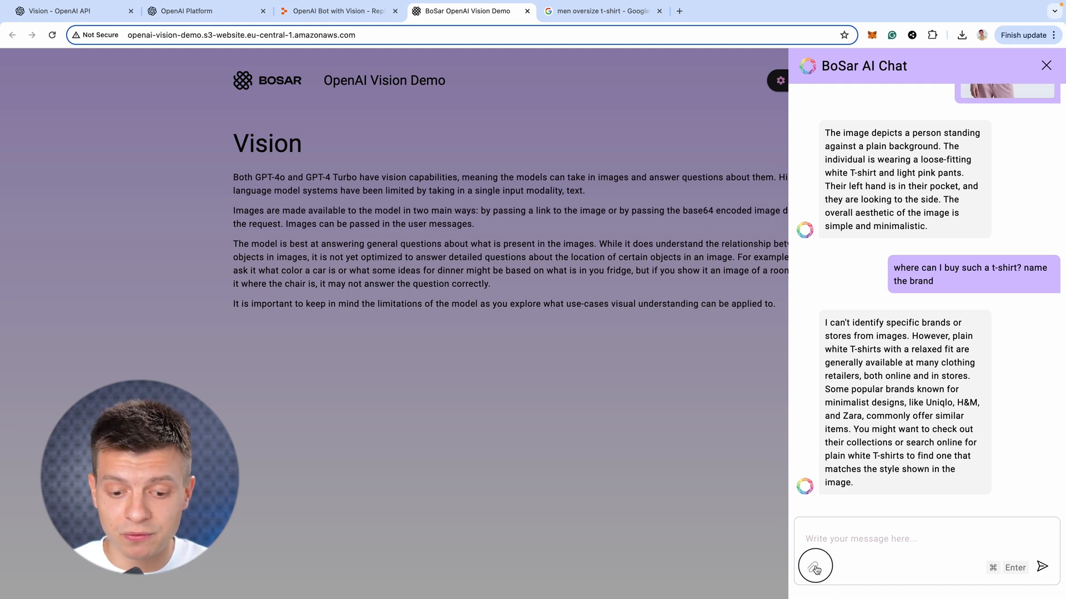
Send the damaged car photo asking 'what car is on this picture? what damage can you identify?'
{"action": "left_click", "coordinate": [814, 566]}
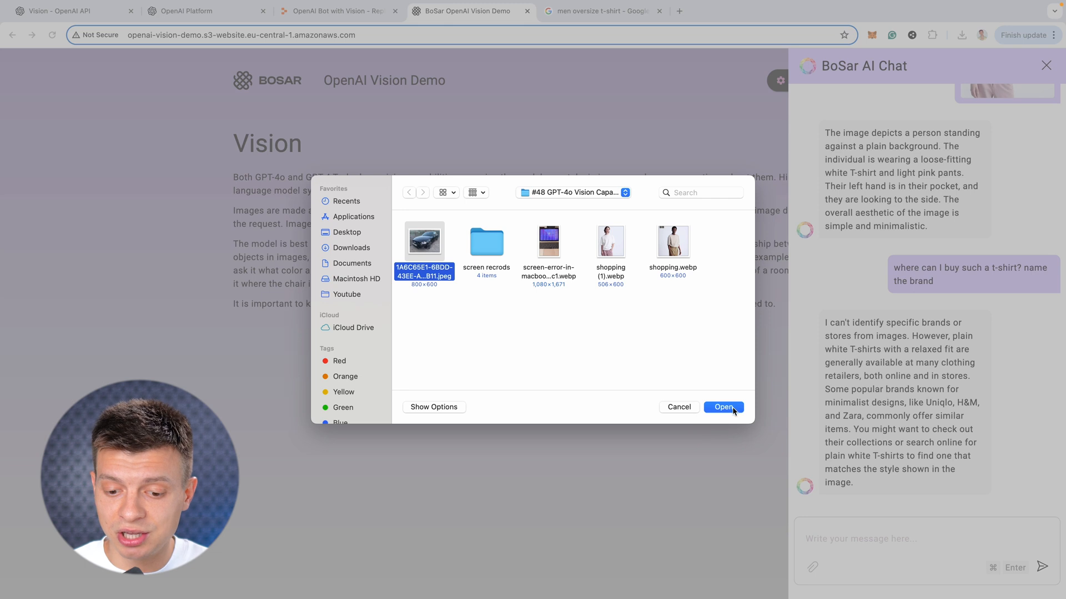
{"action": "left_click", "coordinate": [723, 407]}
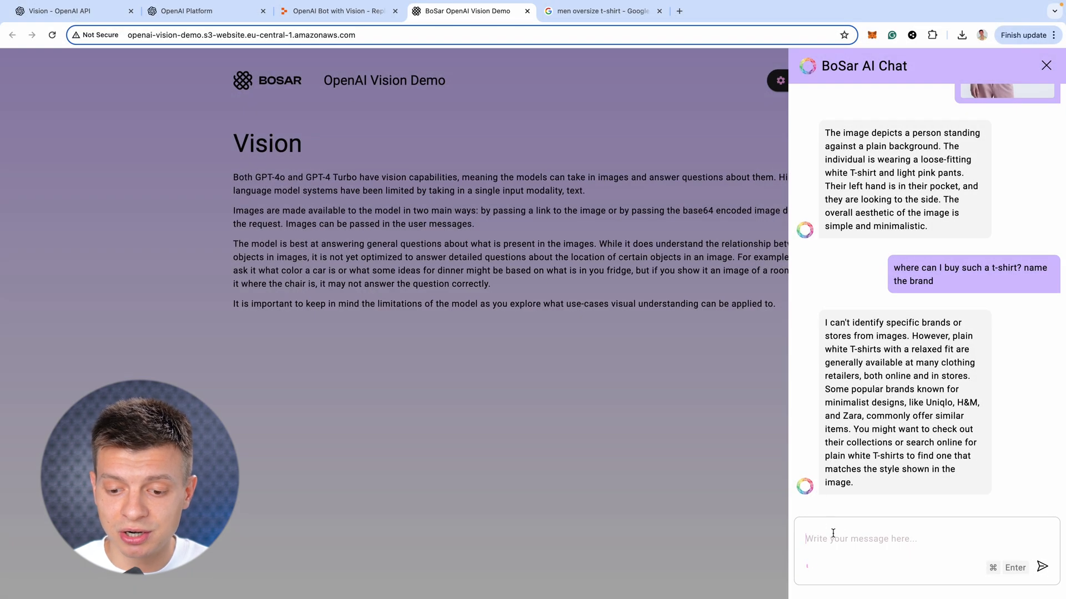
{"action": "type", "text": "what car is on"}
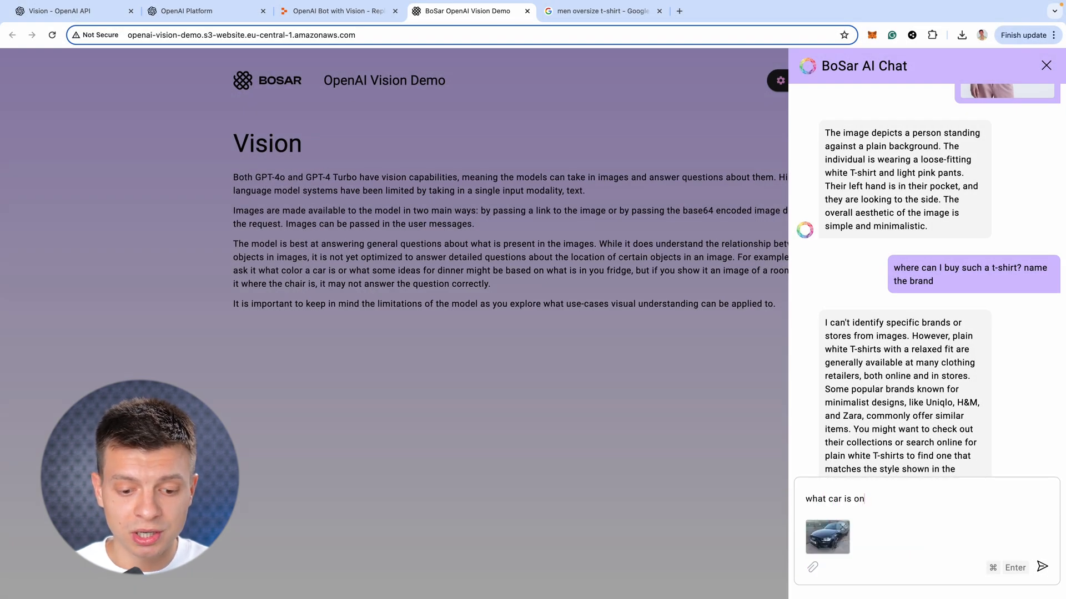
{"action": "type", "text": "this picture? what"}
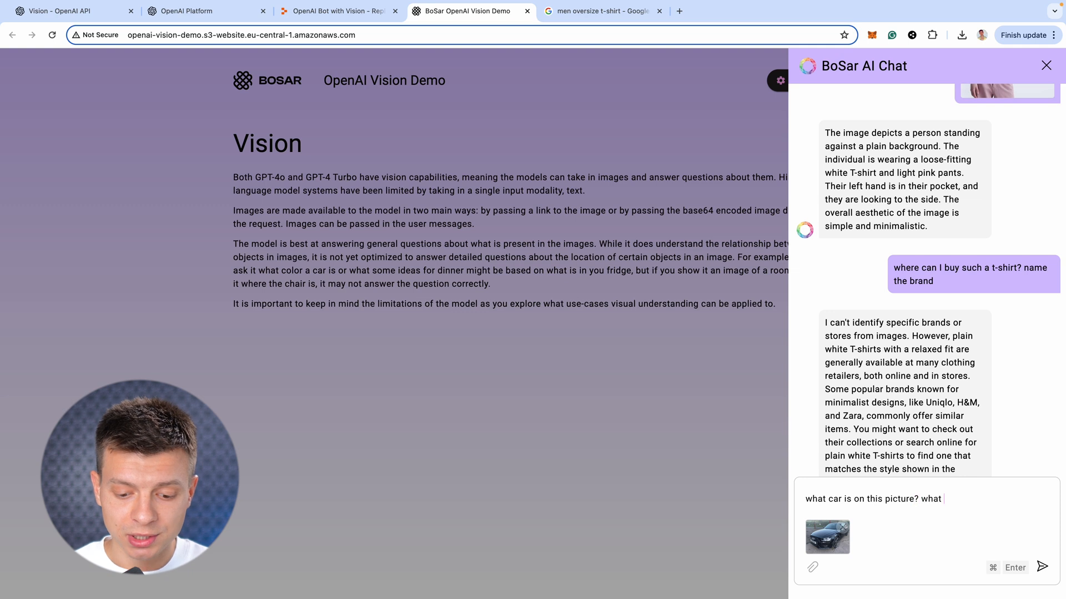
{"action": "type", "text": "damage can you identif"}
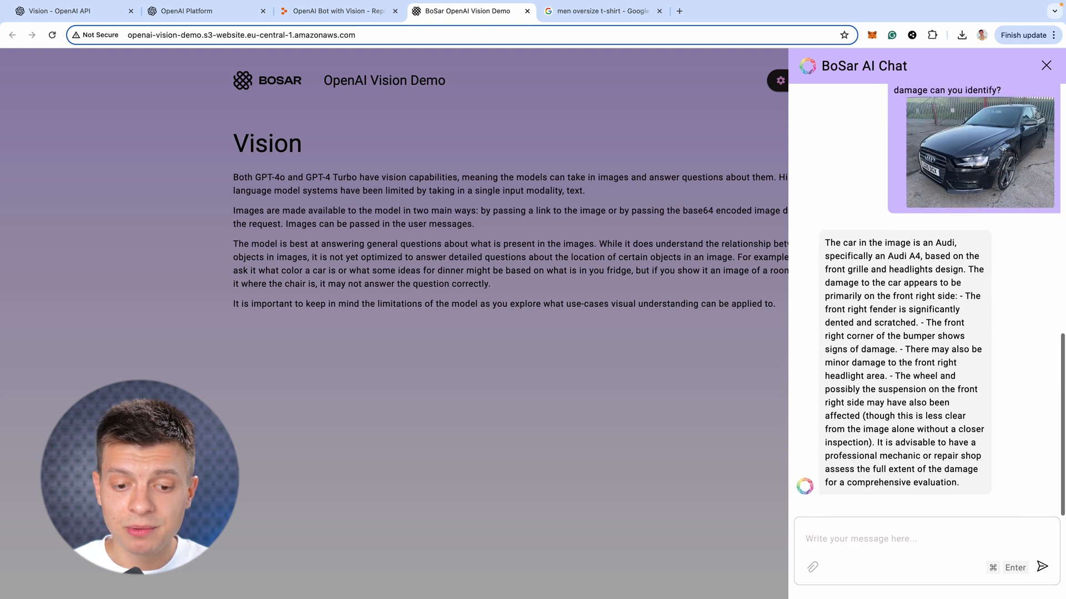
Highlight parts of the reply identifying the Audi A4's front-right damage
{"action": "left_click_drag", "start_coordinate": [824, 243], "coordinate": [886, 255]}
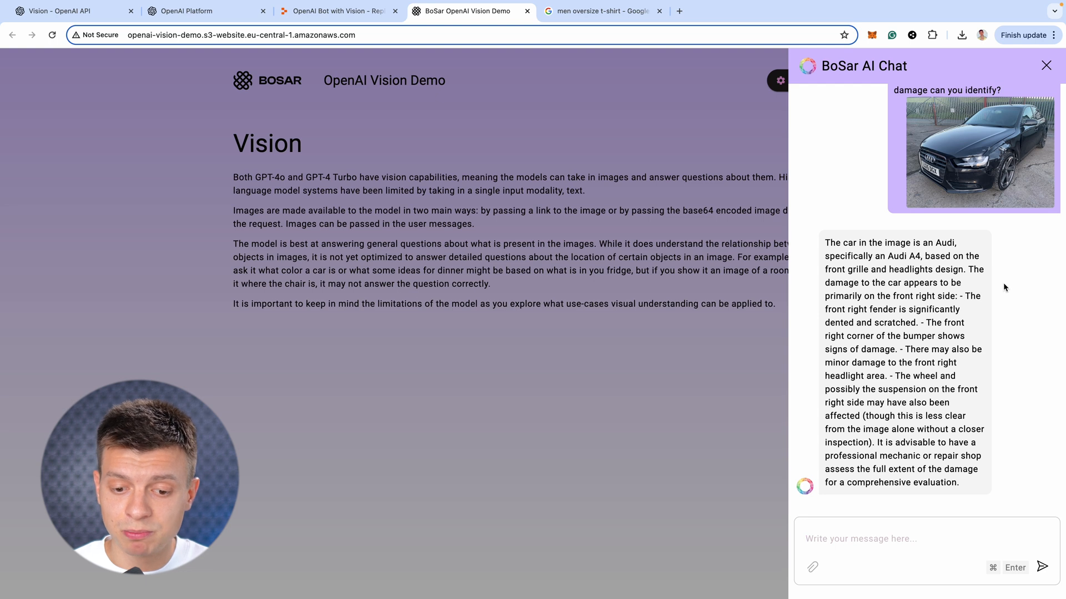
{"action": "double_click", "coordinate": [859, 310]}
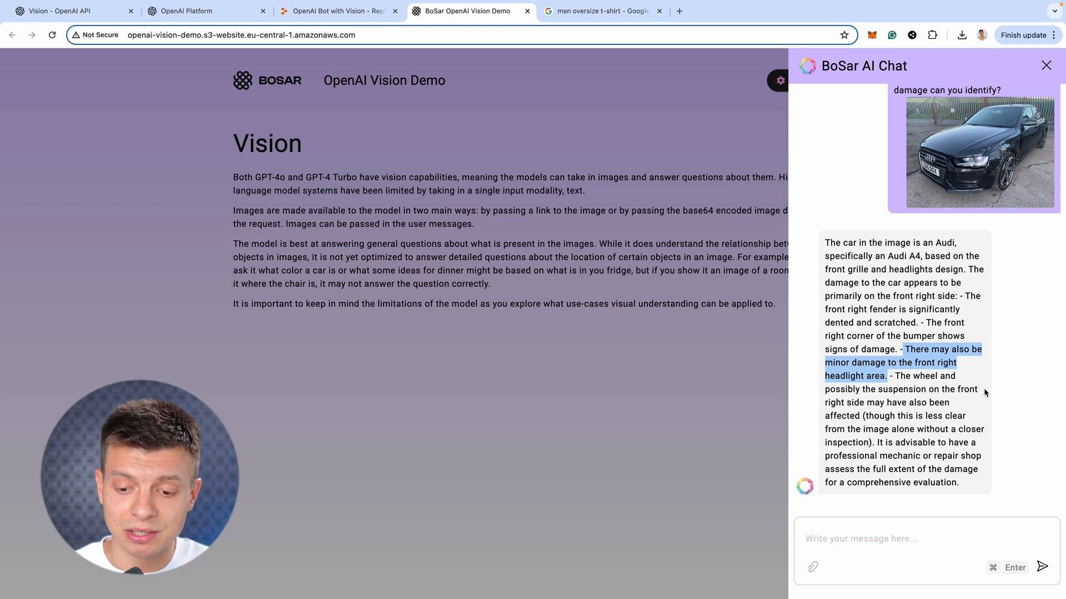
Ask 'can you estimate an approximate cost of repair in the US?' for the damaged car
{"action": "type", "text": "can you estimate"}
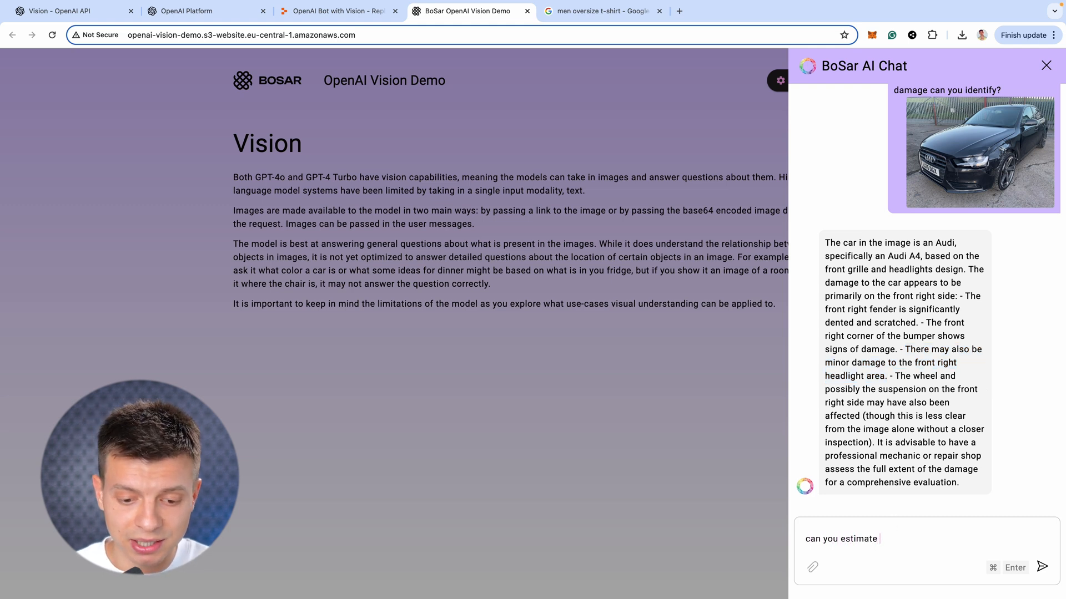
{"action": "type", "text": "an approximate cost of"}
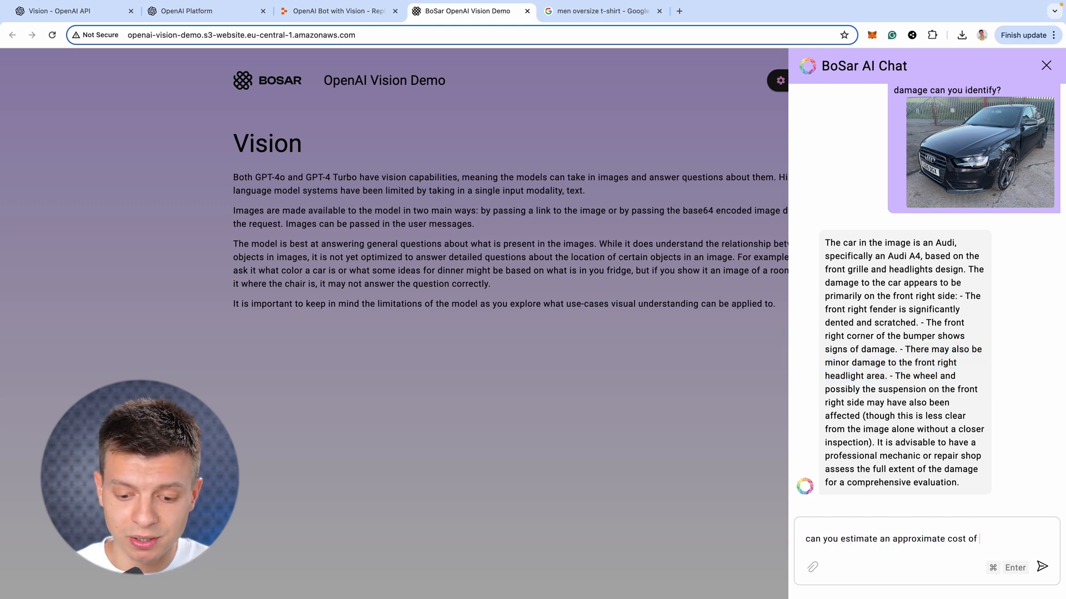
{"action": "type", "text": "repair in the US?"}
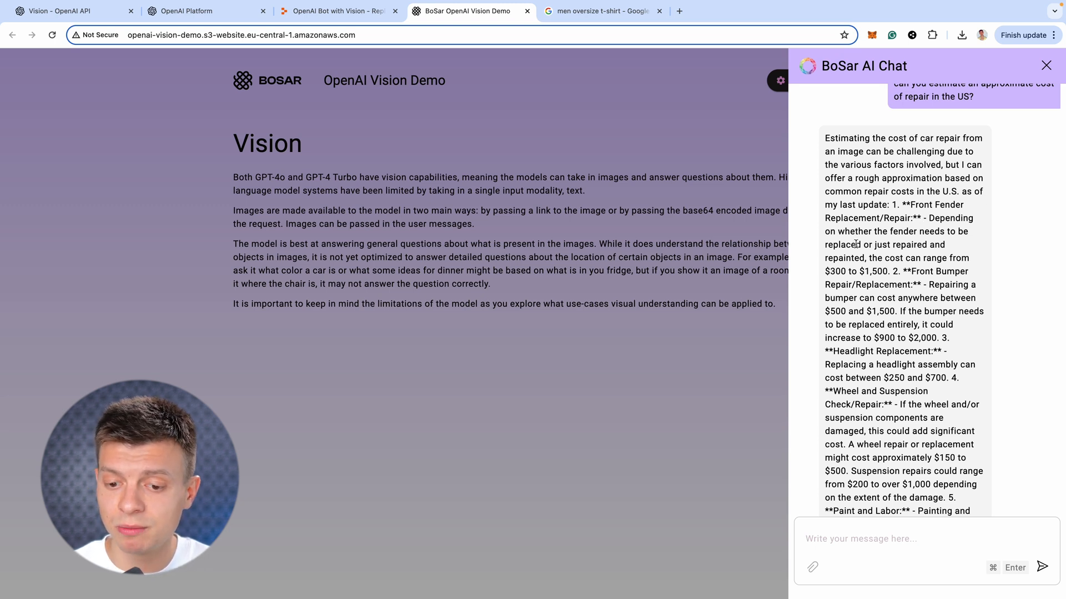
Highlight the $300 fender figure and the roughly $2,000–$6,000 total repair estimate in the reply
{"action": "double_click", "coordinate": [836, 271]}
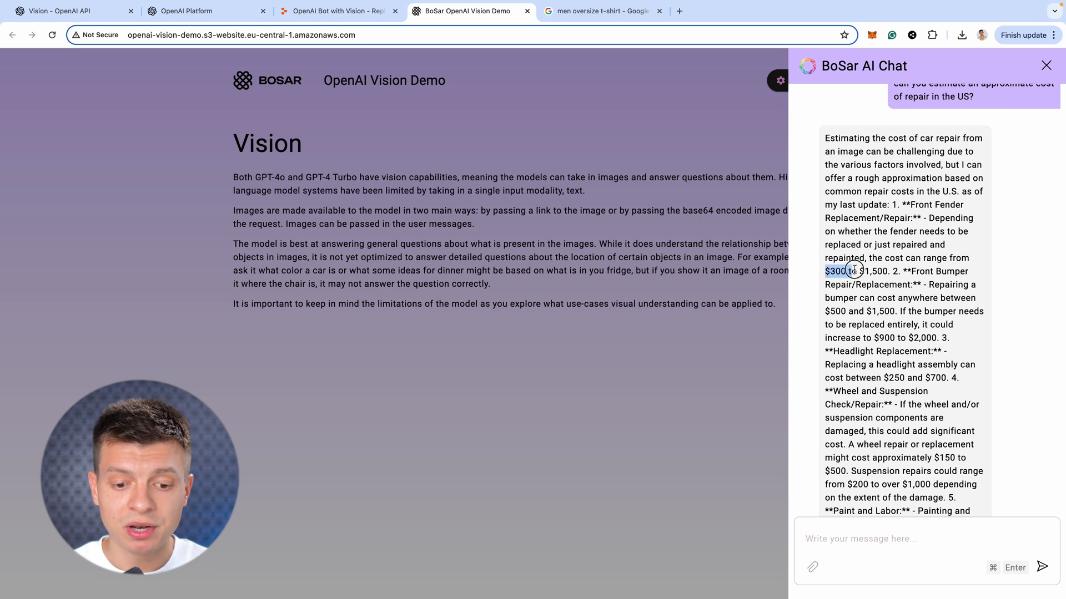
{"action": "left_click_drag", "start_coordinate": [837, 271], "coordinate": [887, 271]}
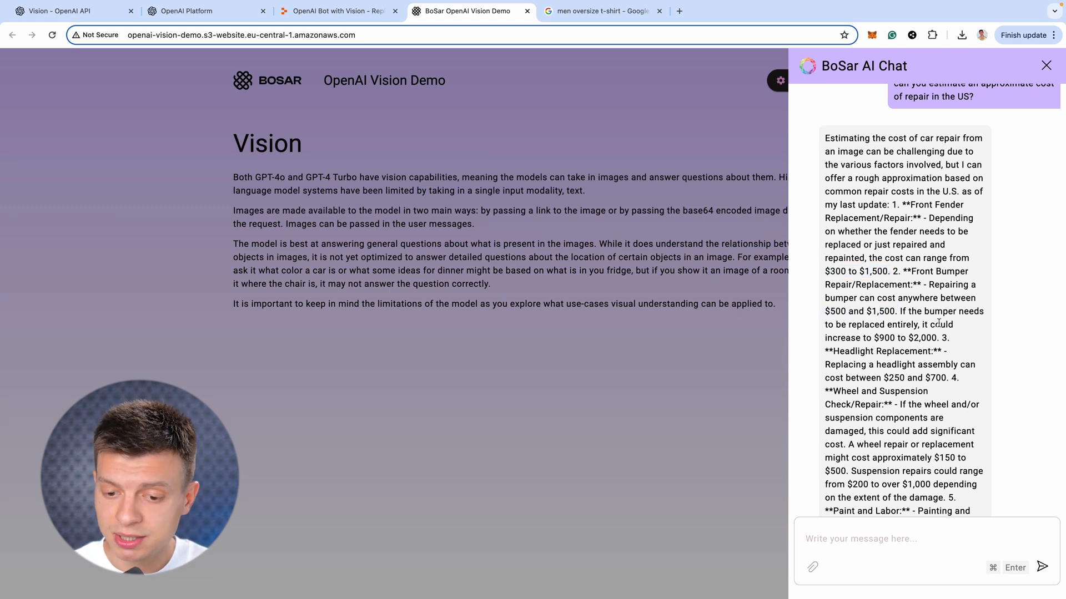
{"action": "scroll", "scroll_direction": "down", "scroll_amount": 3}
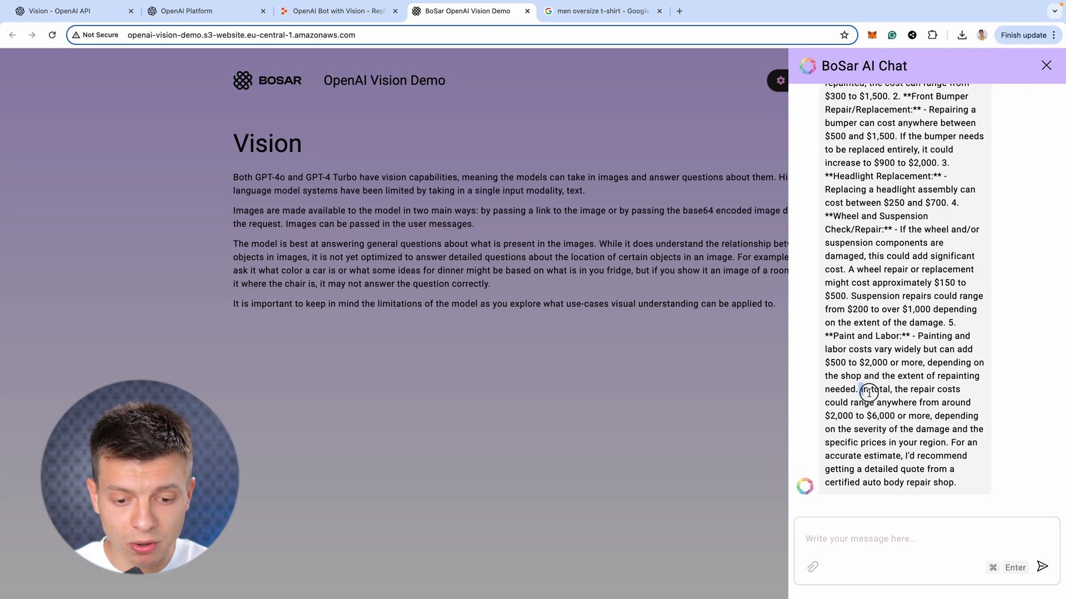
{"action": "left_click_drag", "start_coordinate": [870, 388], "coordinate": [910, 417]}
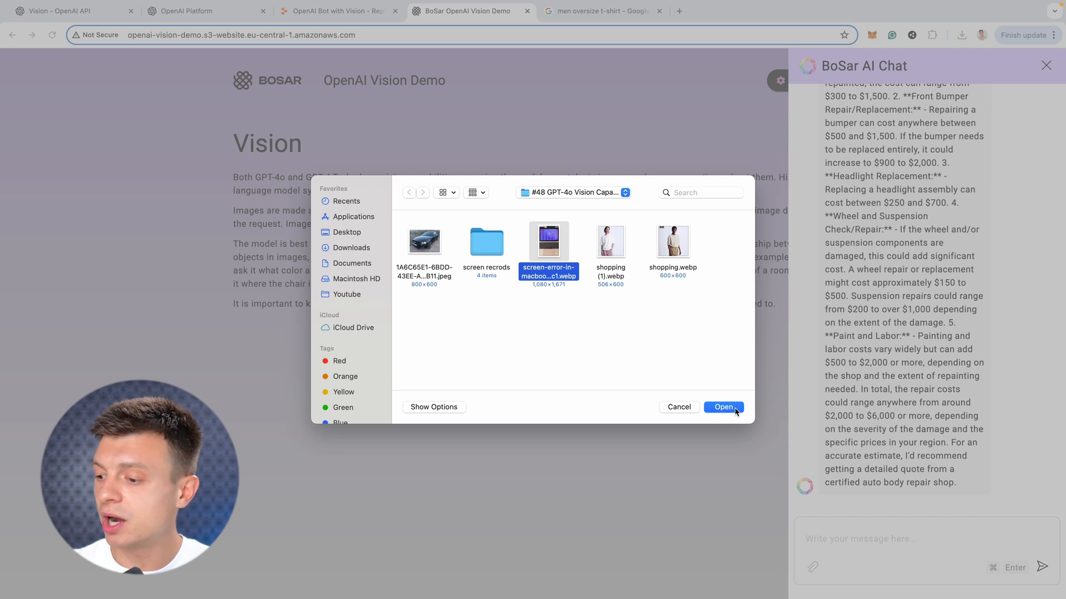
{"action": "mouse_move", "coordinate": [737, 428]}
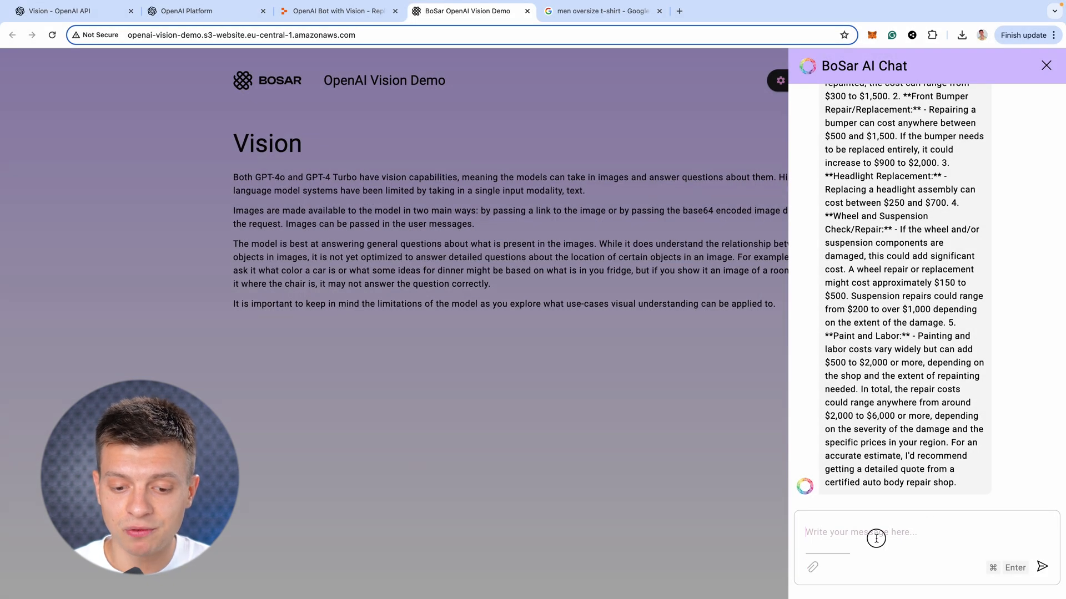
Send 'what is that? how to fix it?' with the MacBook photo and highlight the start of the fix steps
{"action": "type", "text": "what is that? how to fix it?"}
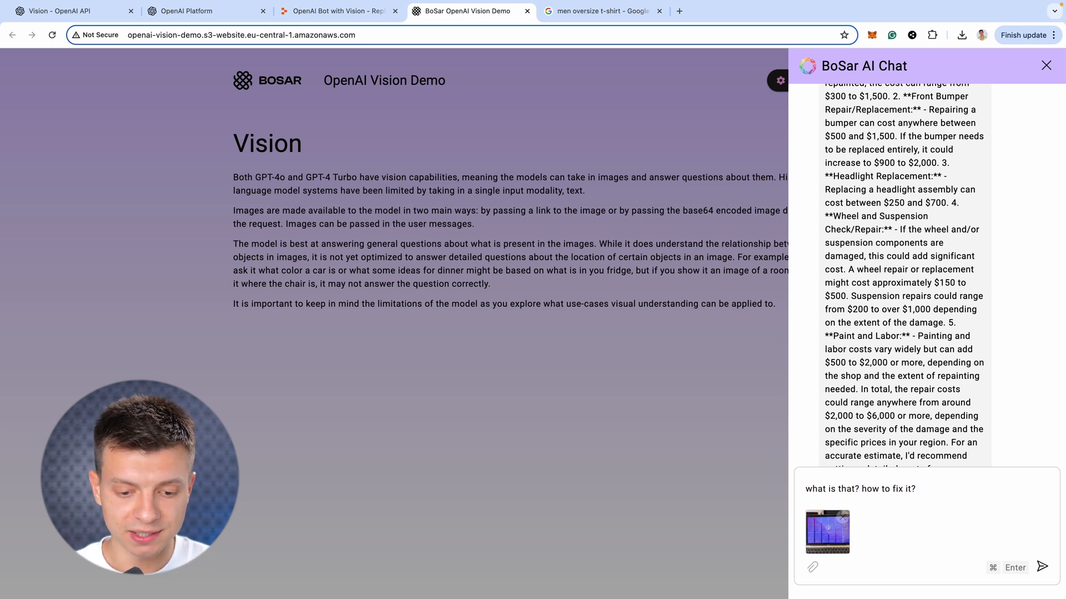
{"action": "left_click", "coordinate": [1043, 567]}
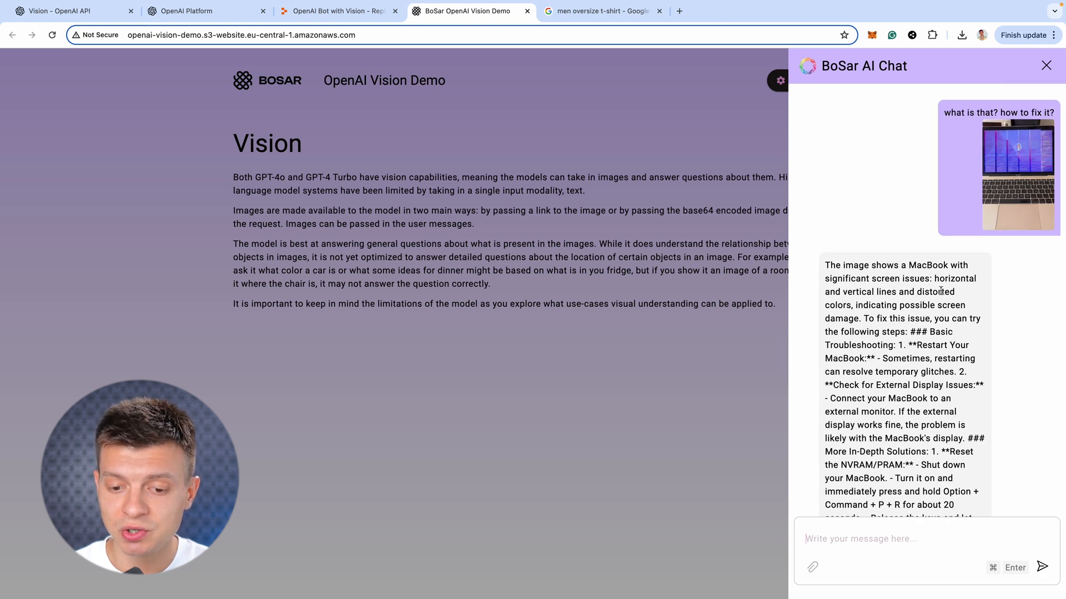
{"action": "mouse_move", "coordinate": [853, 316]}
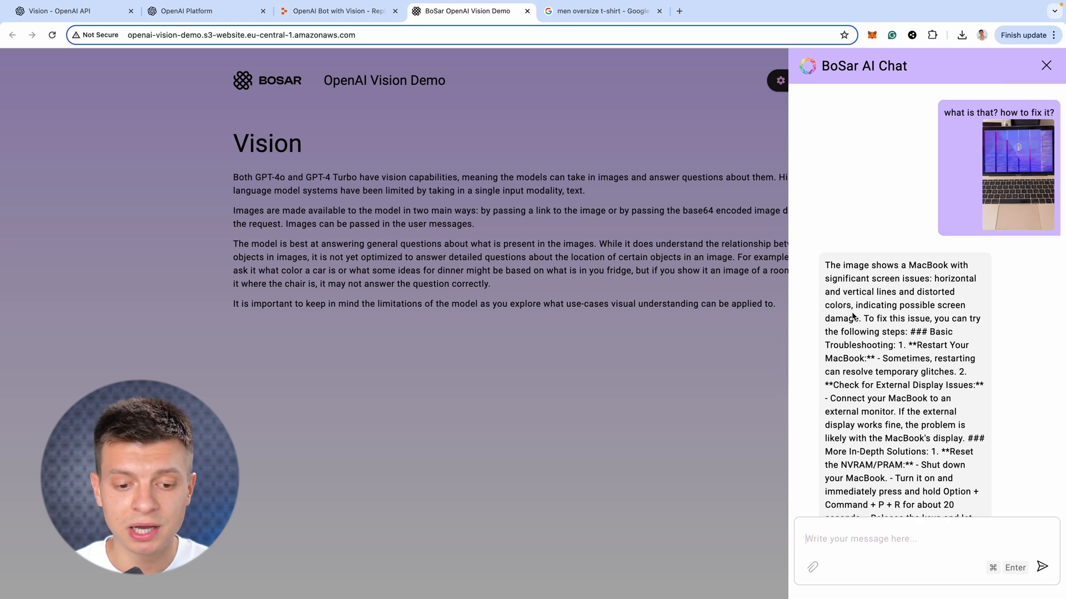
{"action": "left_click_drag", "start_coordinate": [863, 318], "coordinate": [925, 319]}
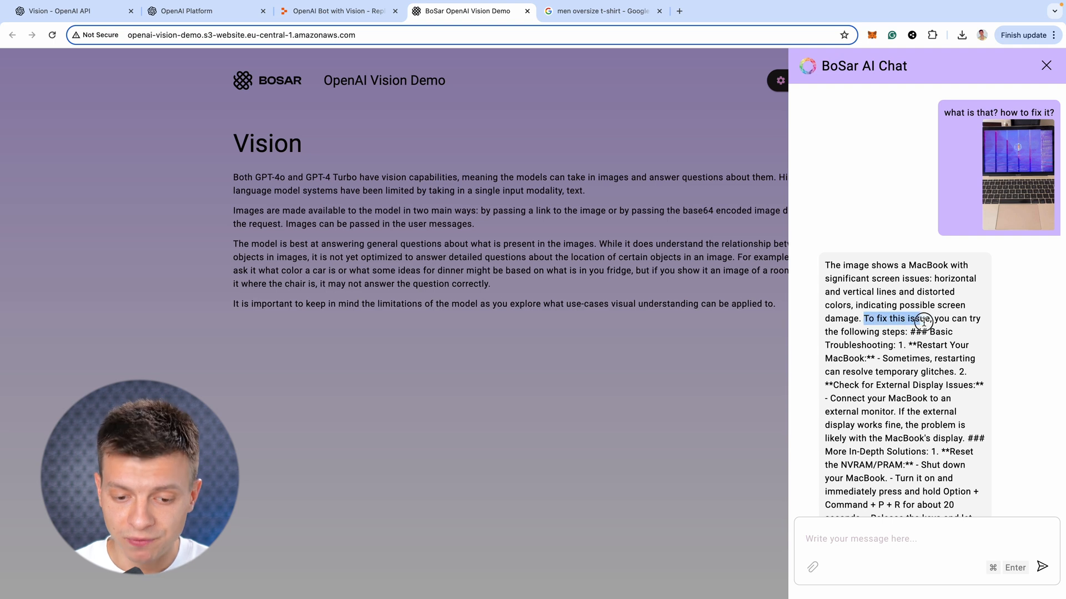
{"action": "left_click_drag", "start_coordinate": [923, 319], "coordinate": [906, 332]}
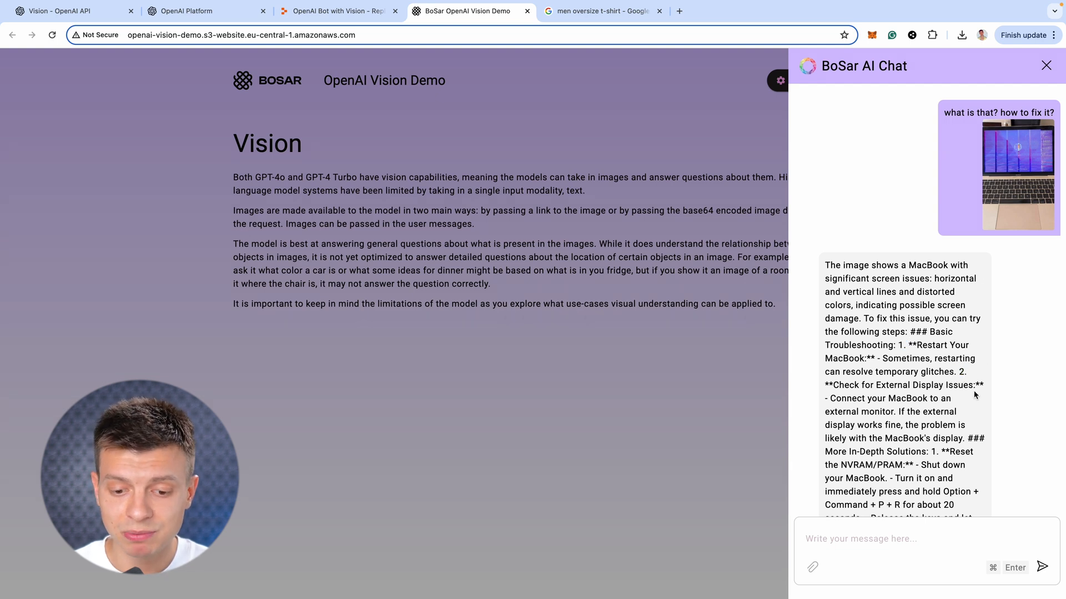
{"action": "scroll", "scroll_direction": "down", "scroll_amount": 3}
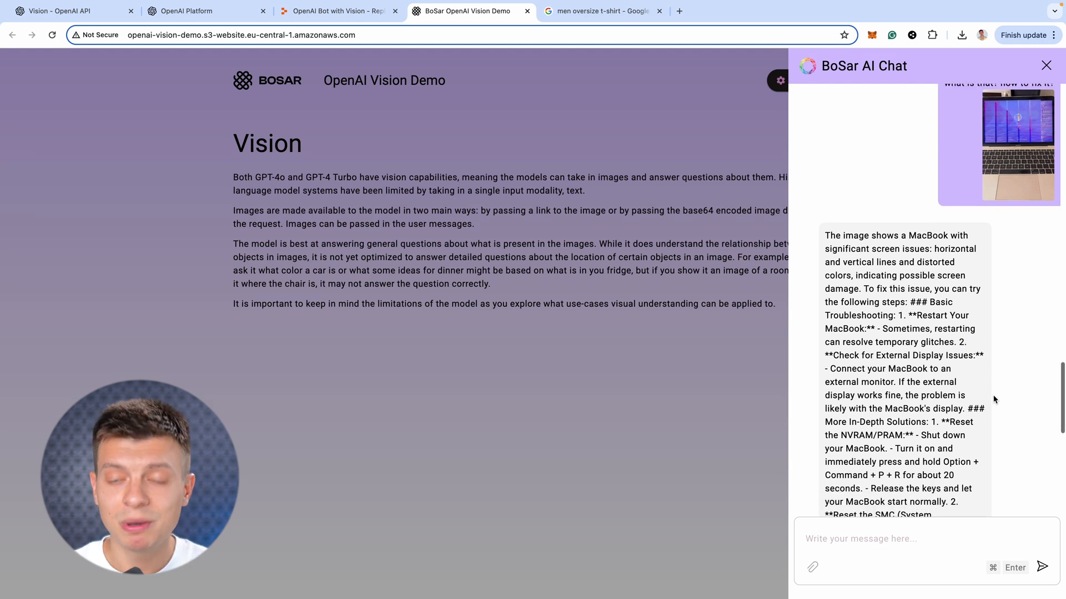
{"action": "scroll", "scroll_direction": "down", "scroll_amount": 3}
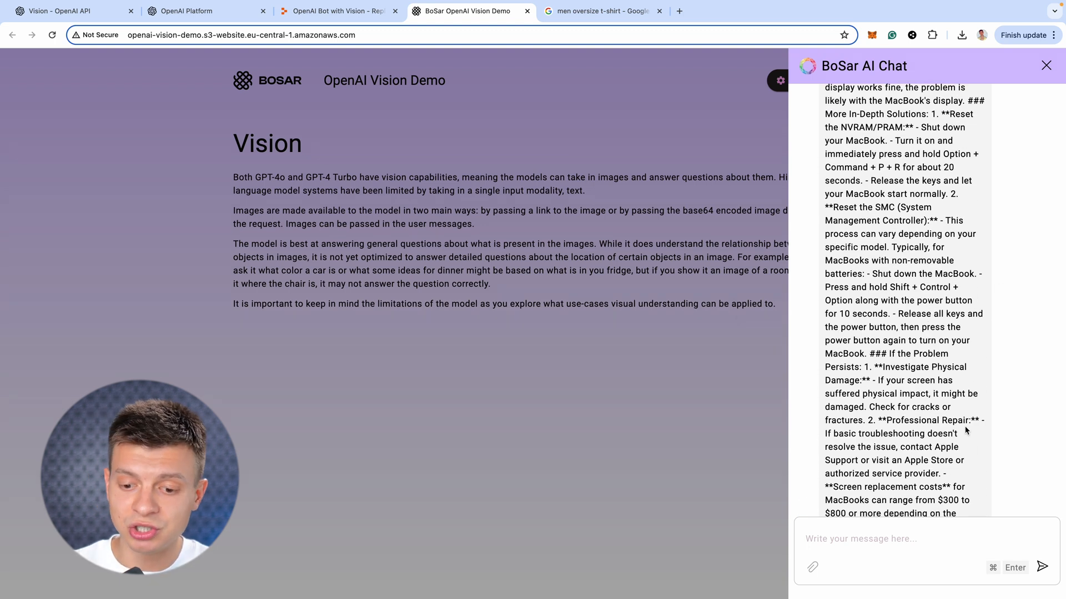
{"action": "scroll", "scroll_direction": "down", "scroll_amount": 3}
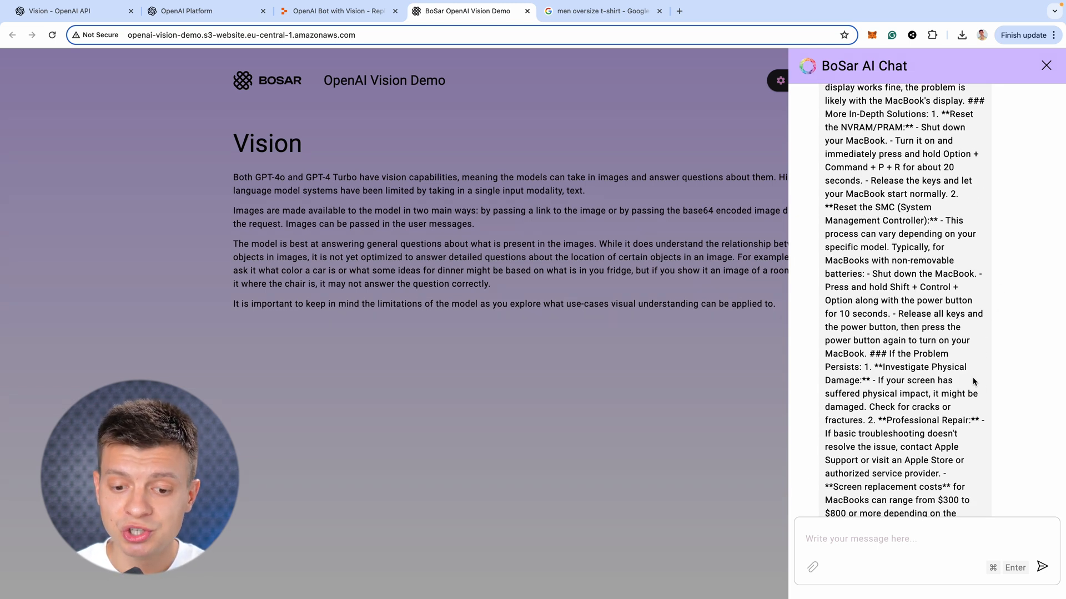
{"action": "scroll", "scroll_direction": "down", "scroll_amount": 3}
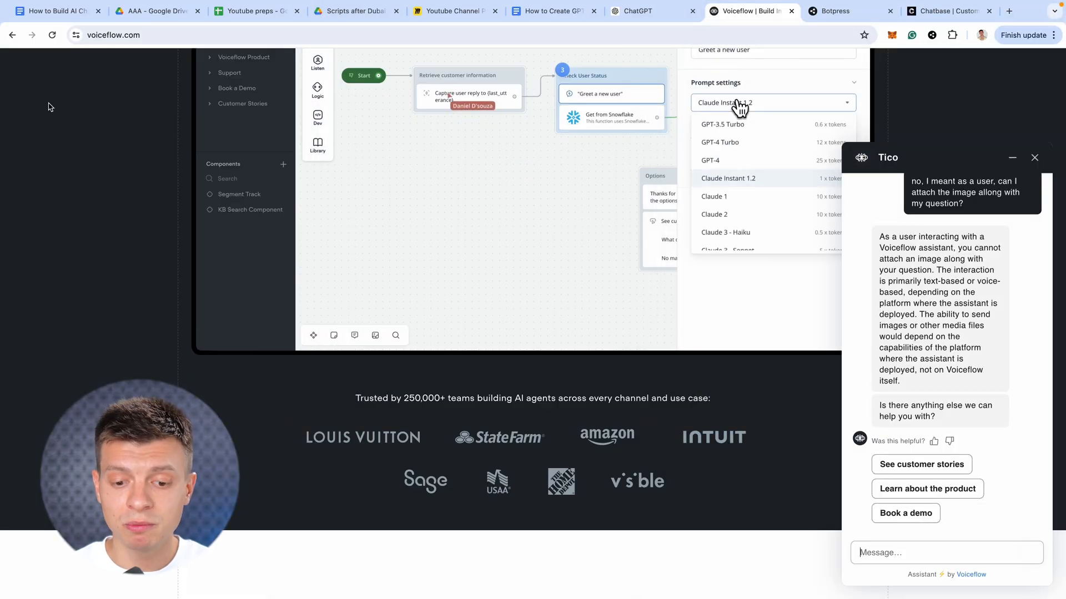
Show Chatbase cannot process images, then return to the BoSar vision demo's empty chat
{"action": "left_click", "coordinate": [719, 142]}
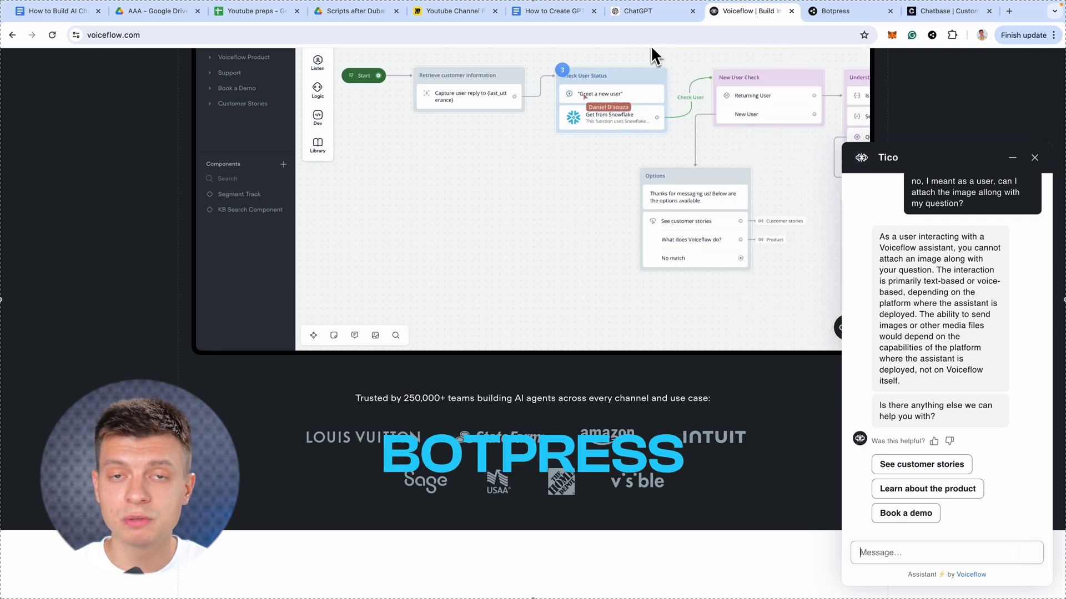
{"action": "left_click", "coordinate": [946, 11]}
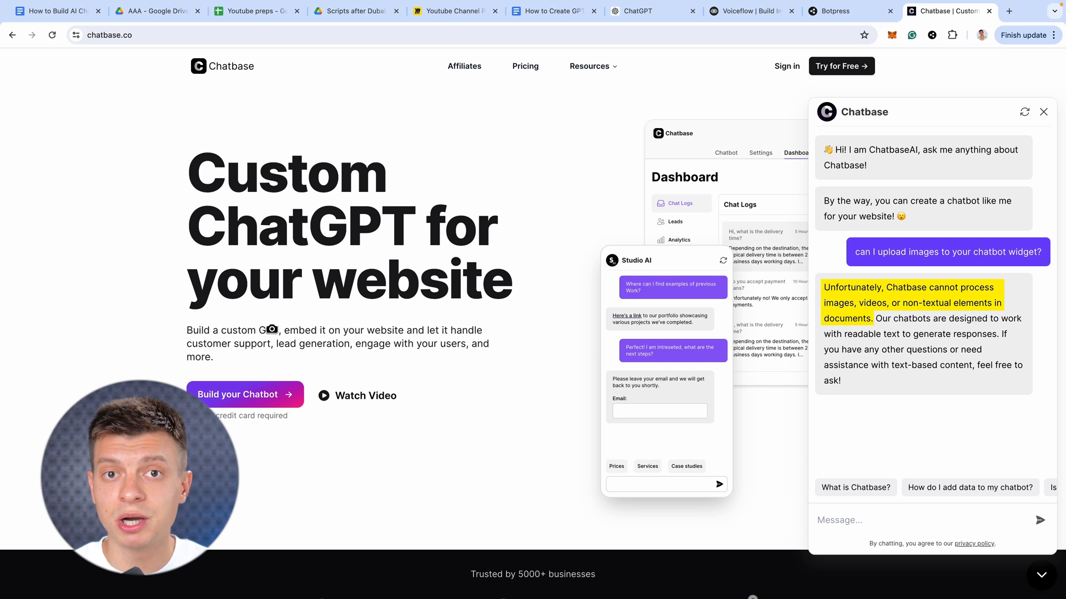
{"action": "left_click", "coordinate": [470, 11]}
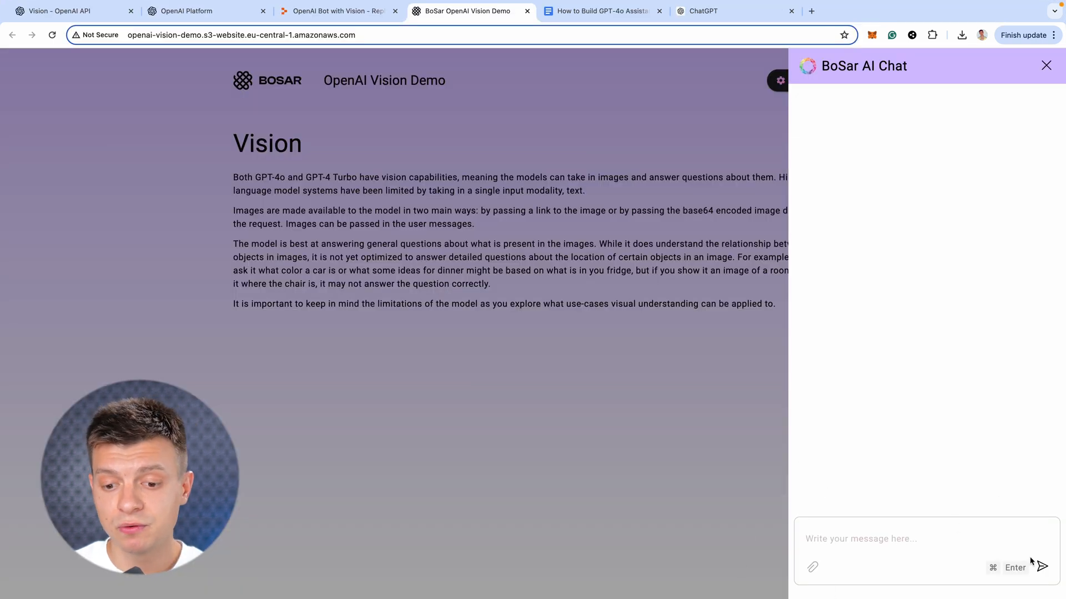